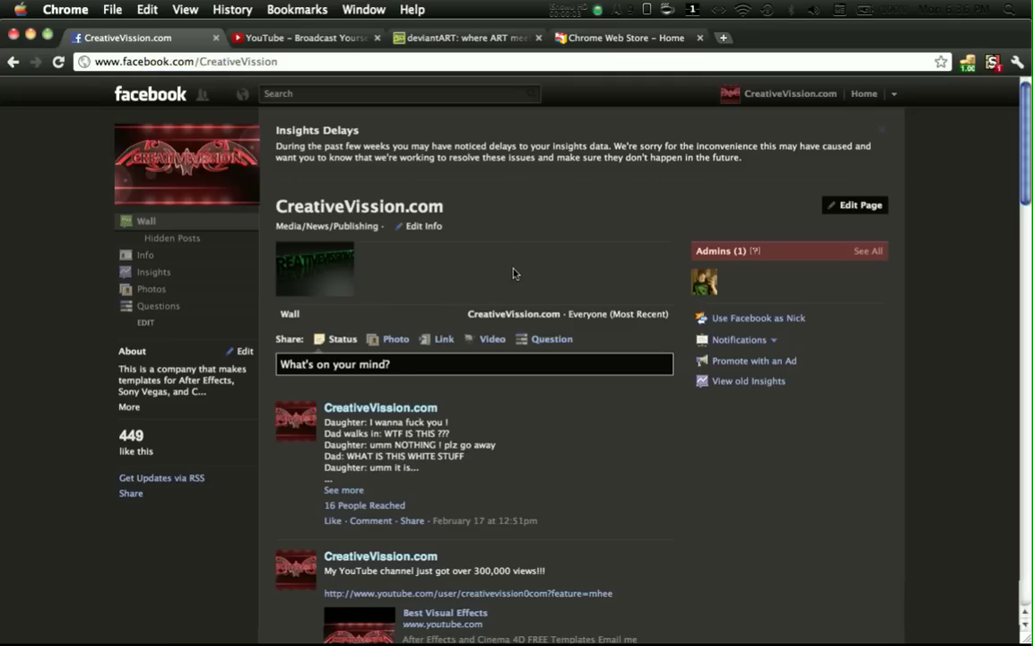
pyautogui.moveTo(517, 225)
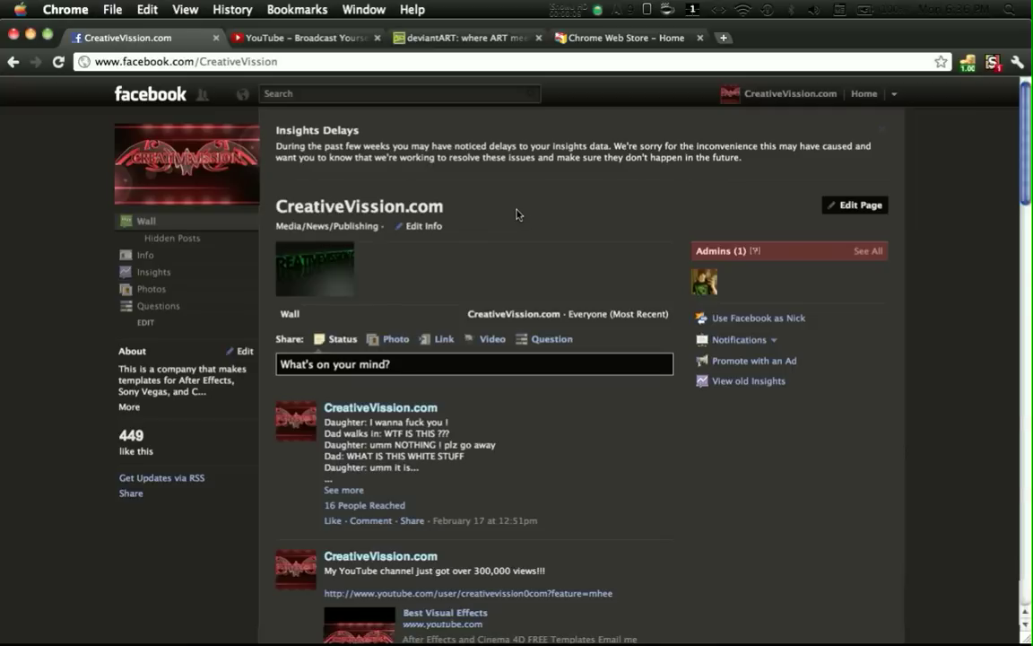
pyautogui.moveTo(389, 185)
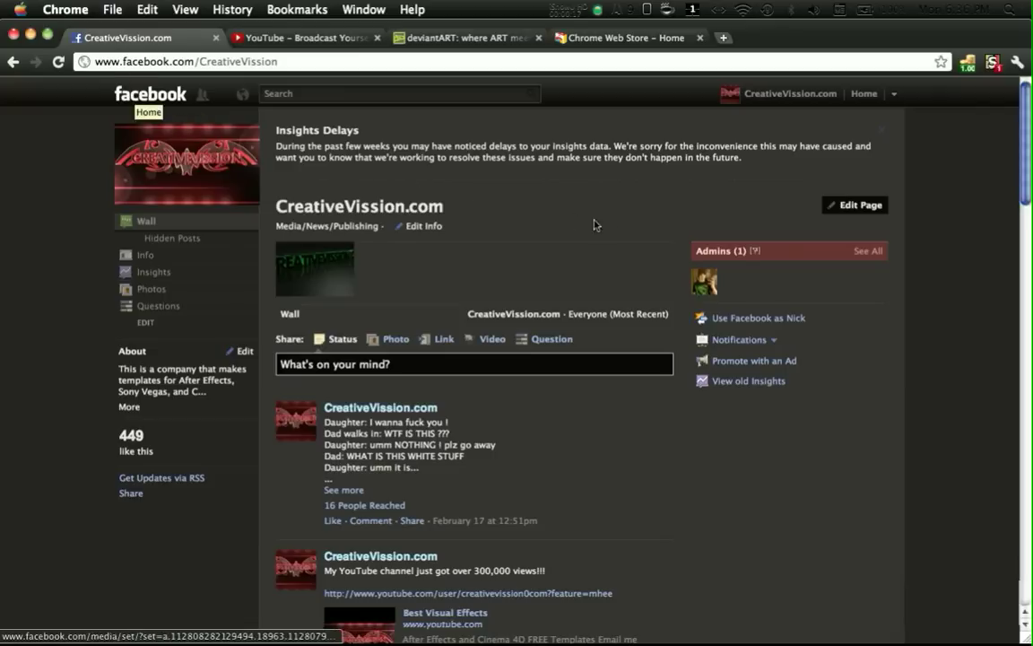
pyautogui.moveTo(696, 214)
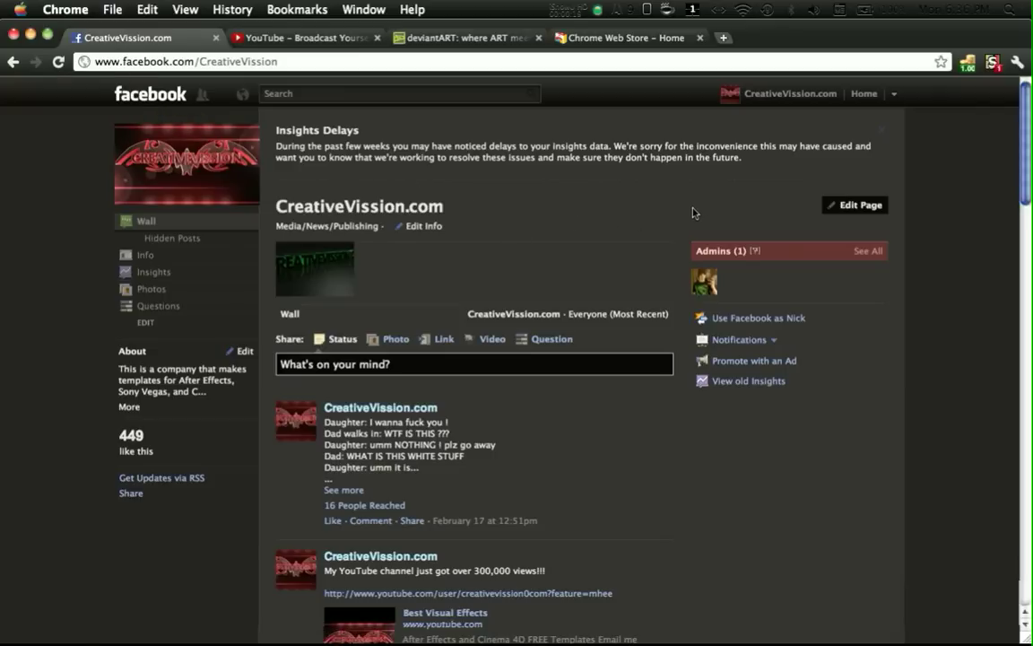
# Glance through the dark-themed YouTube and DeviantArt pages, then return to Facebook
pyautogui.click(305, 37)
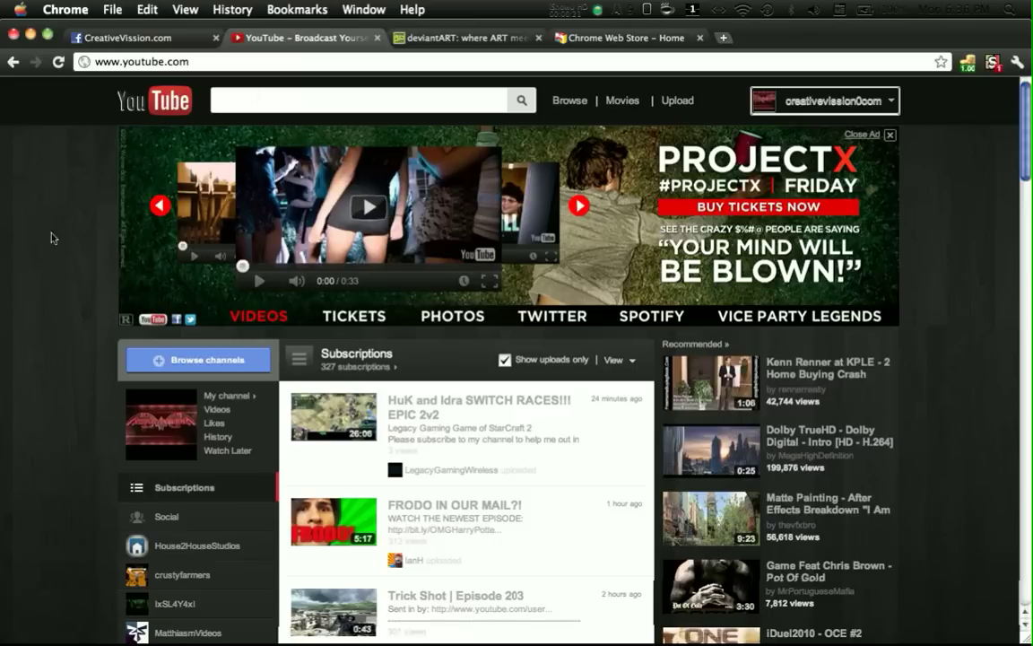
pyautogui.scroll(-3)
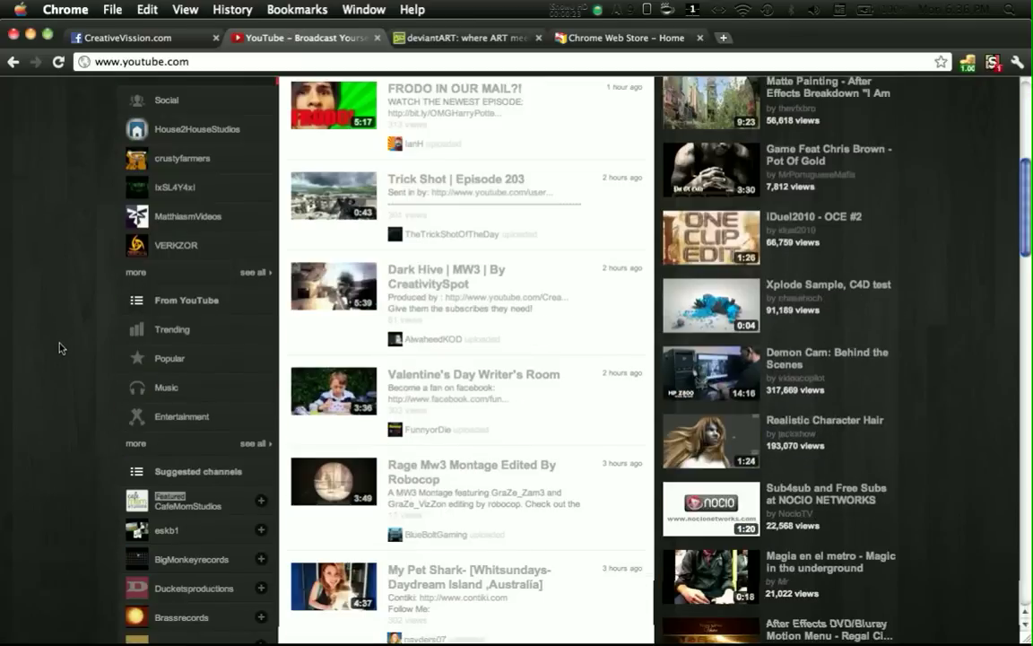
pyautogui.click(463, 38)
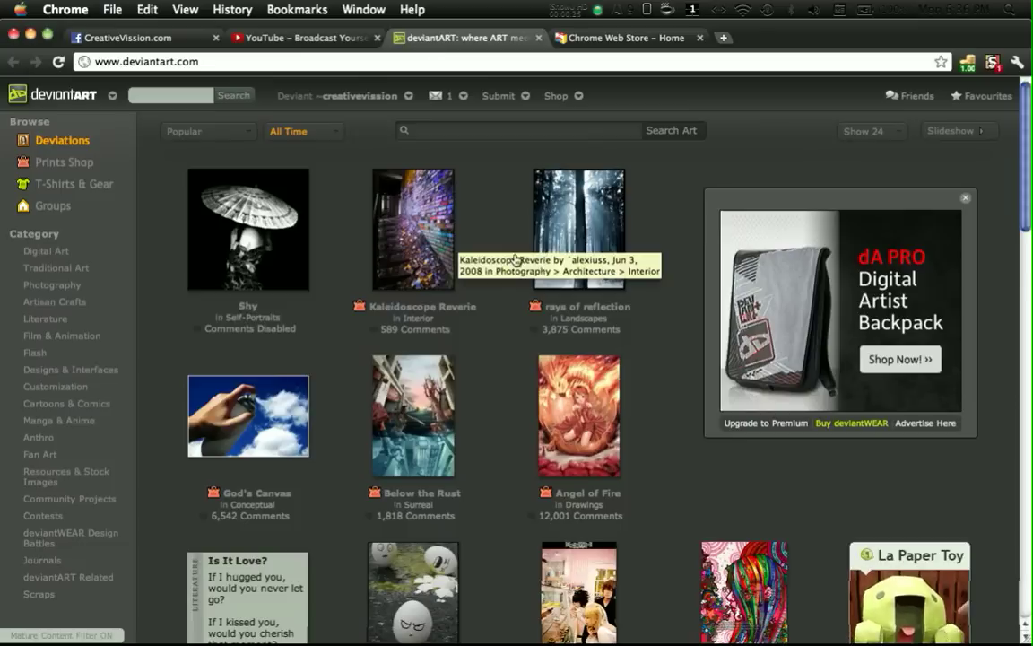
pyautogui.moveTo(524, 220)
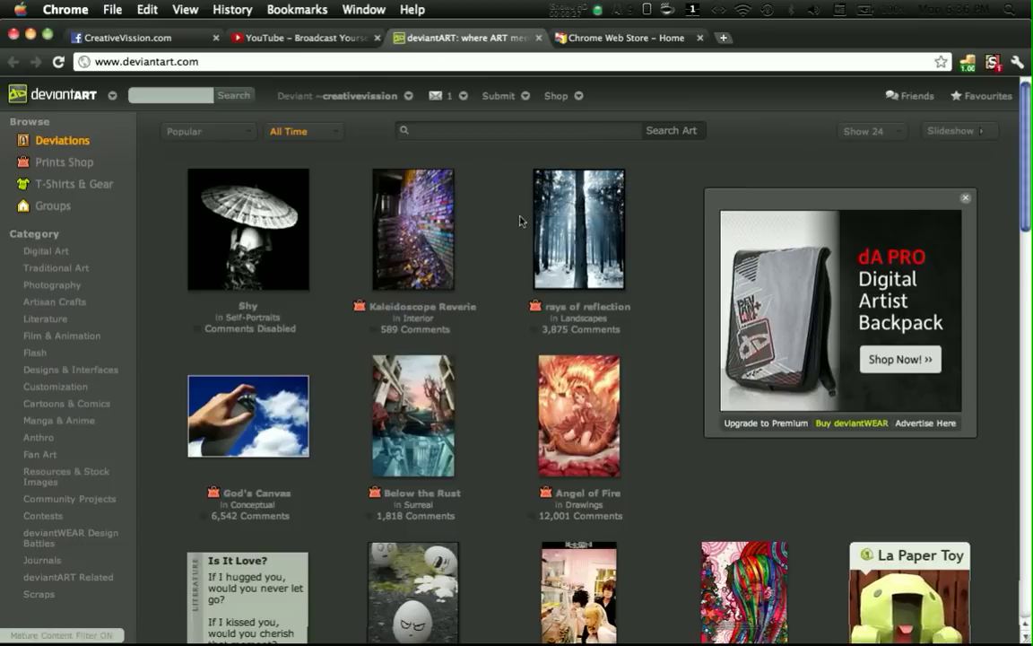
pyautogui.click(556, 97)
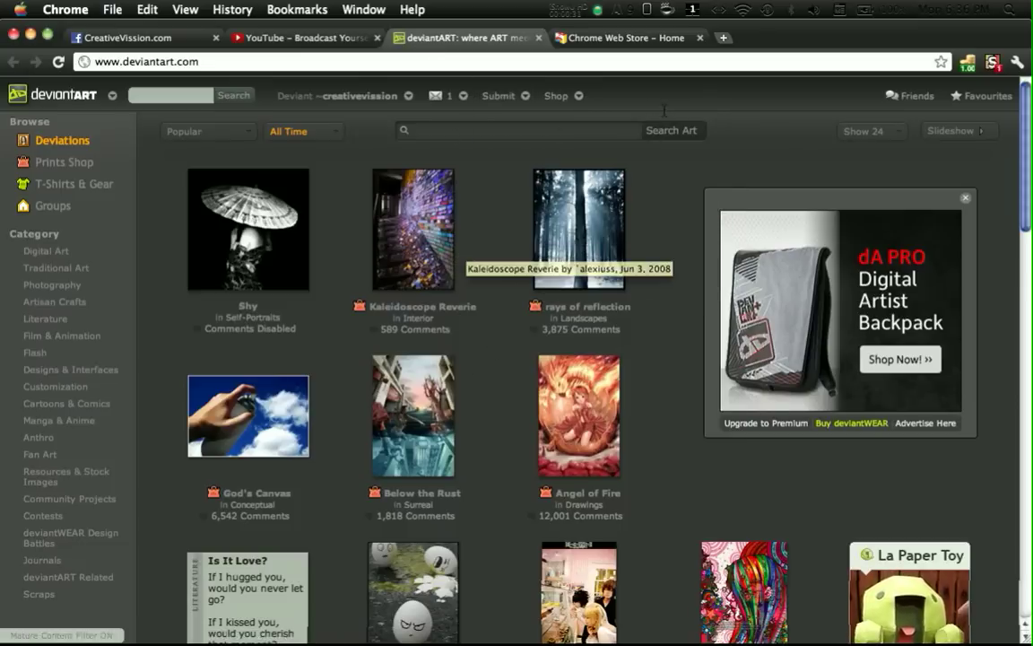
pyautogui.moveTo(509, 195)
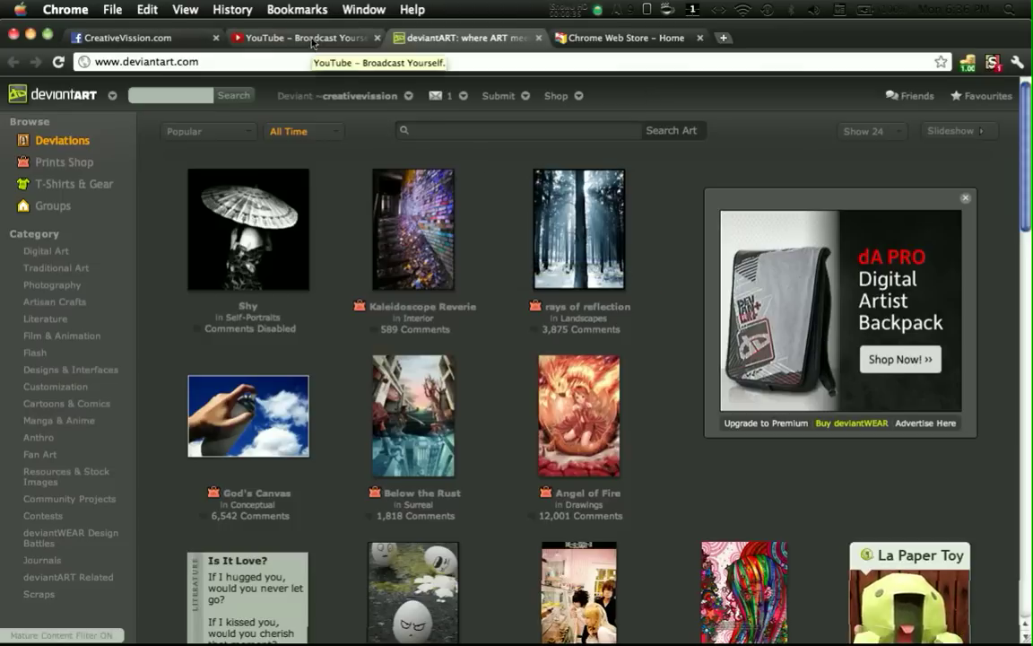
pyautogui.click(126, 37)
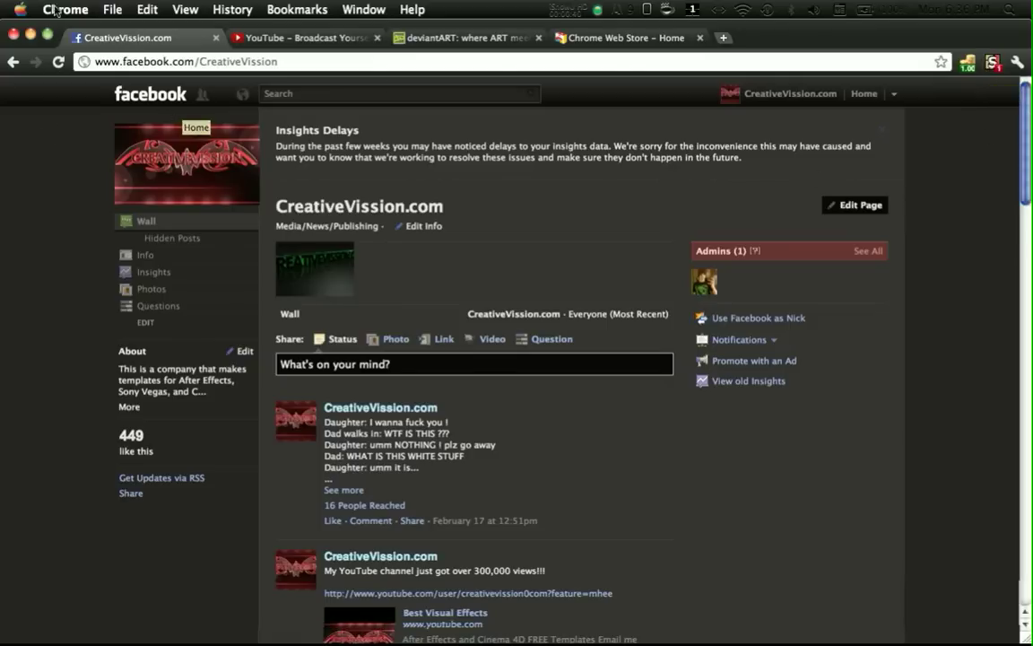
pyautogui.moveTo(563, 198)
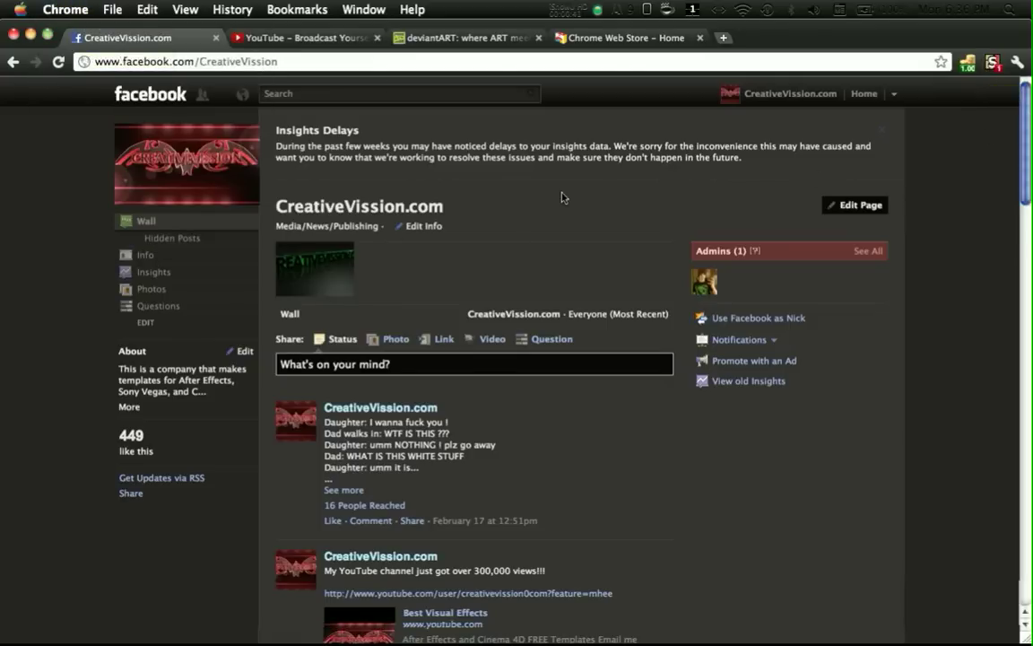
pyautogui.moveTo(81, 373)
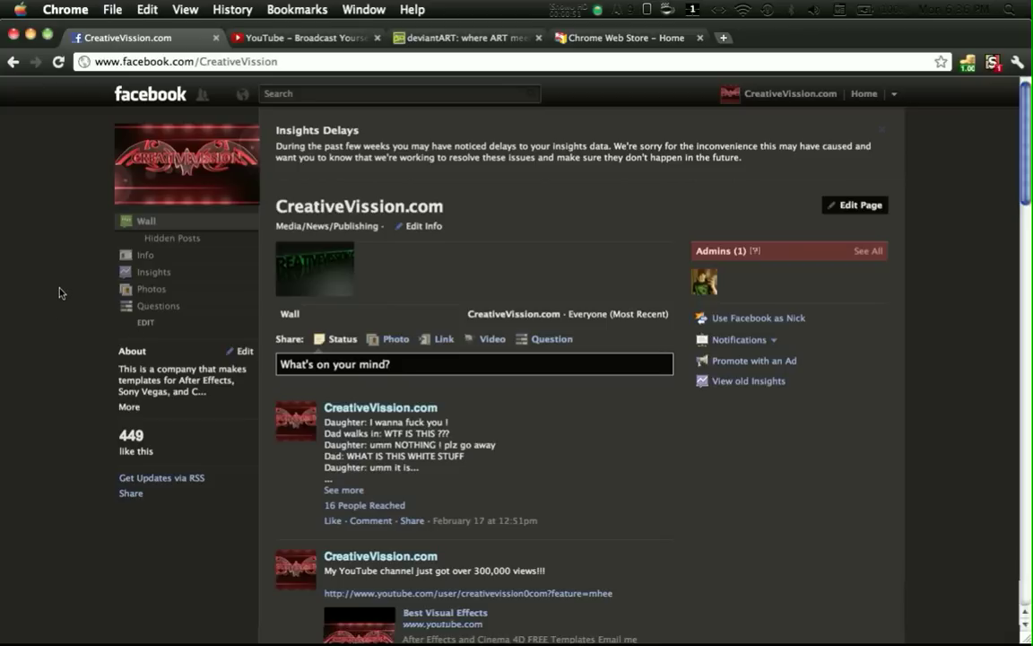
# Scroll the dark YouTube page once more and come back to the Facebook page
pyautogui.click(304, 37)
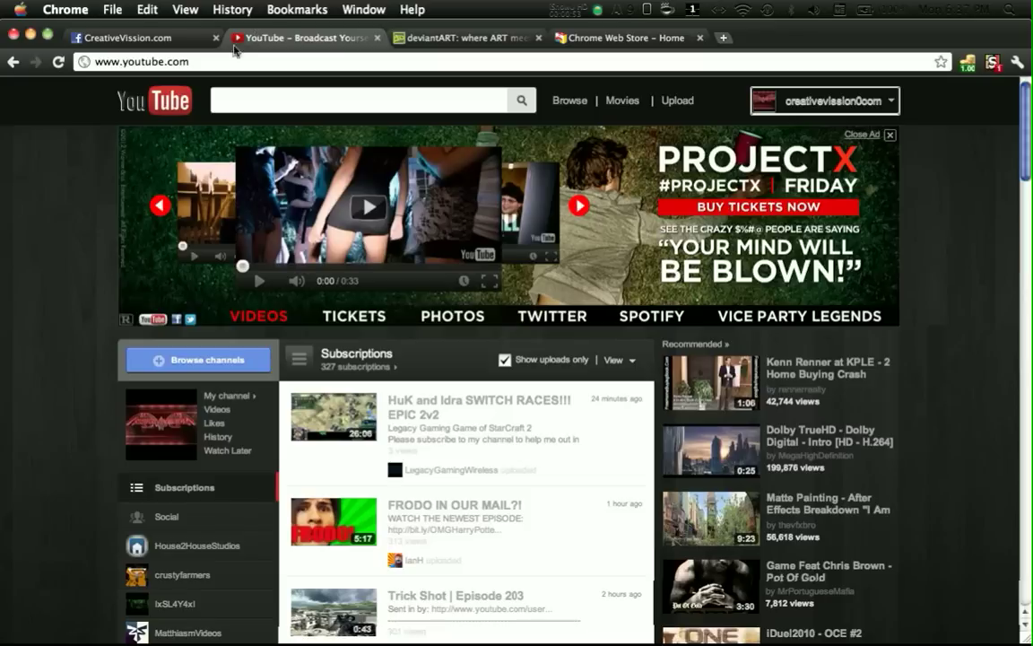
pyautogui.scroll(-3)
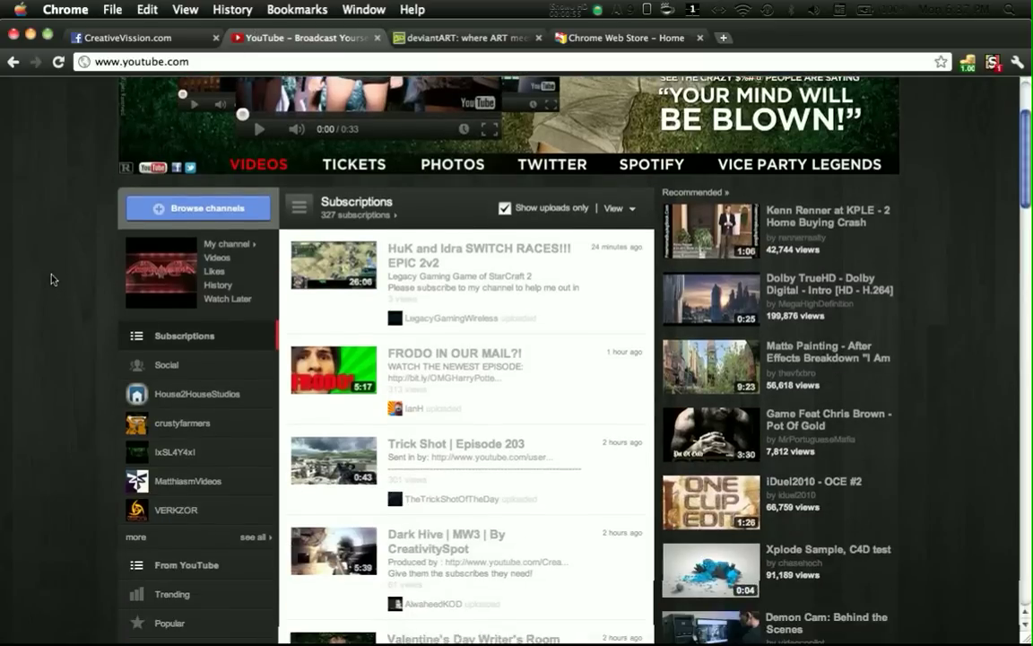
pyautogui.scroll(3)
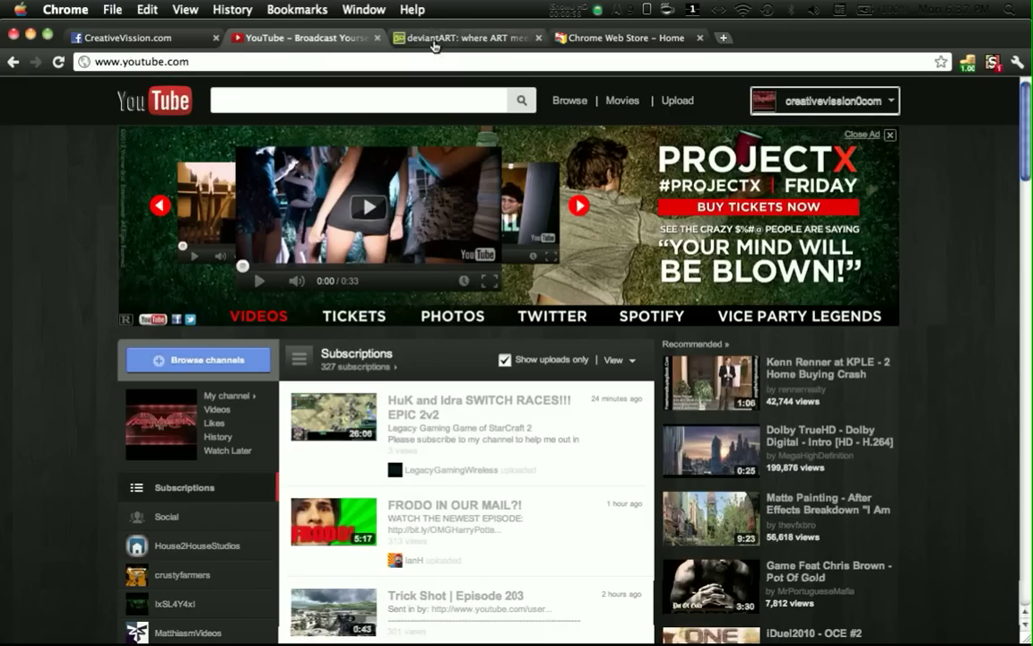
pyautogui.click(122, 37)
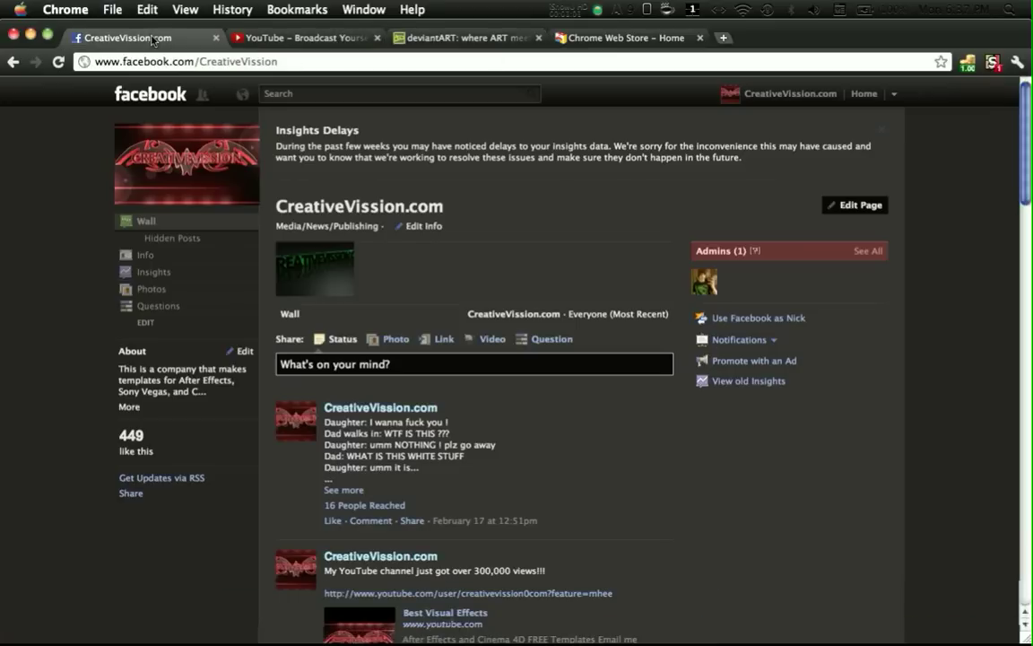
pyautogui.moveTo(51, 156)
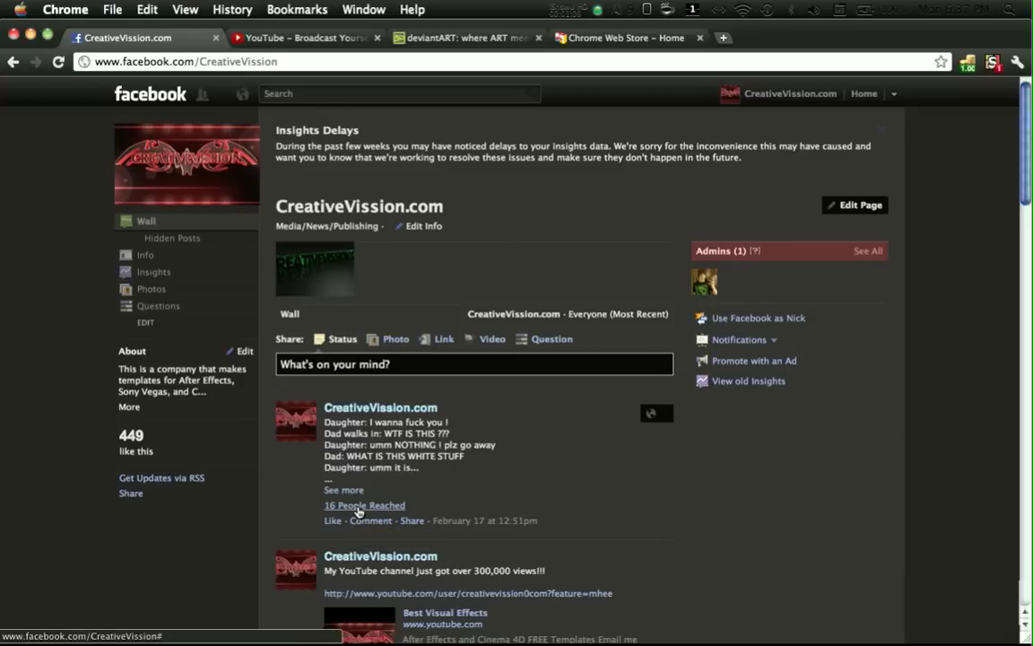
# Follow the first wall post's 'See more' link, go to the home feed, and return to the CreativeVission page
pyautogui.click(344, 489)
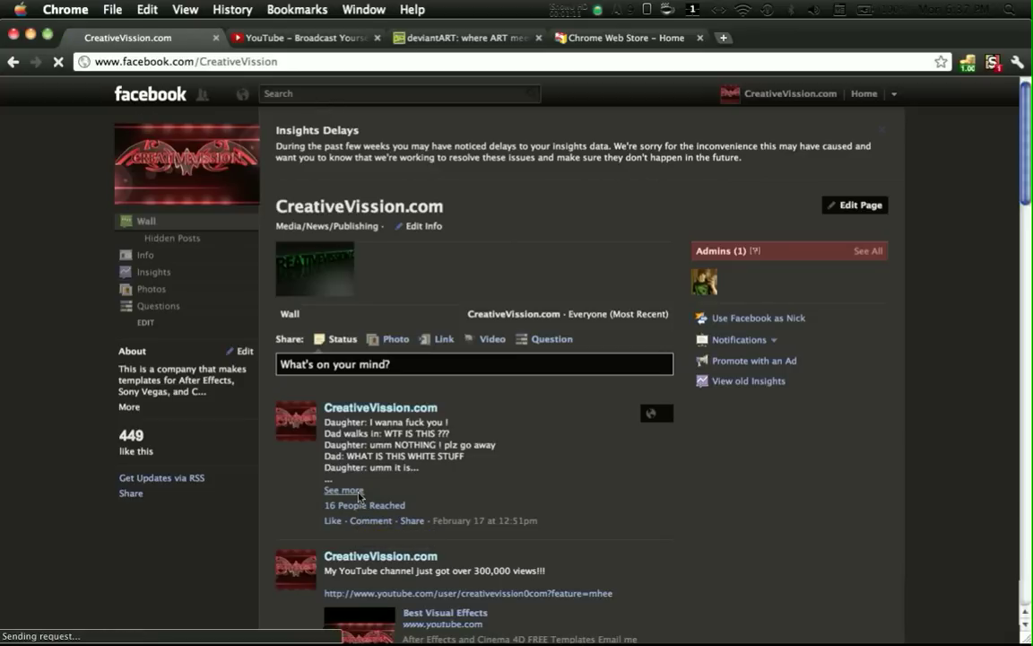
pyautogui.click(345, 489)
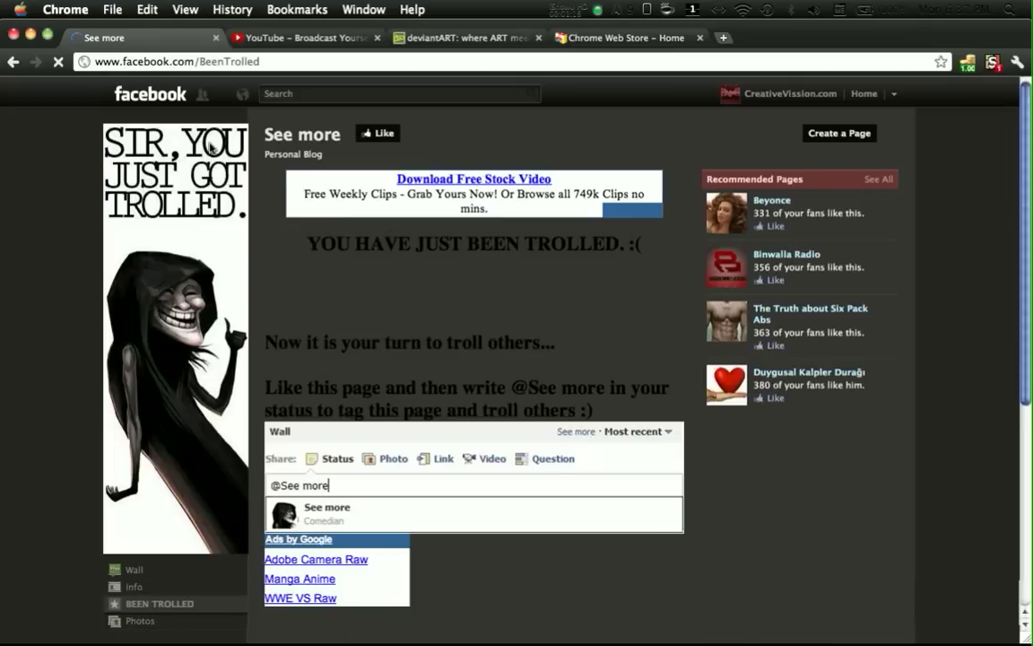
pyautogui.click(151, 94)
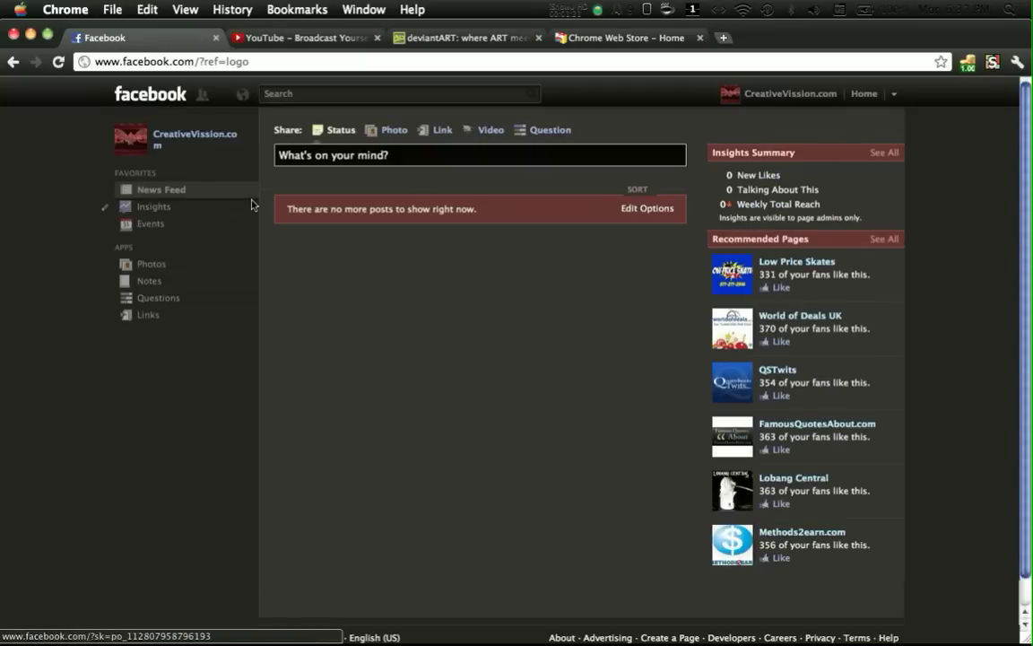
pyautogui.click(193, 140)
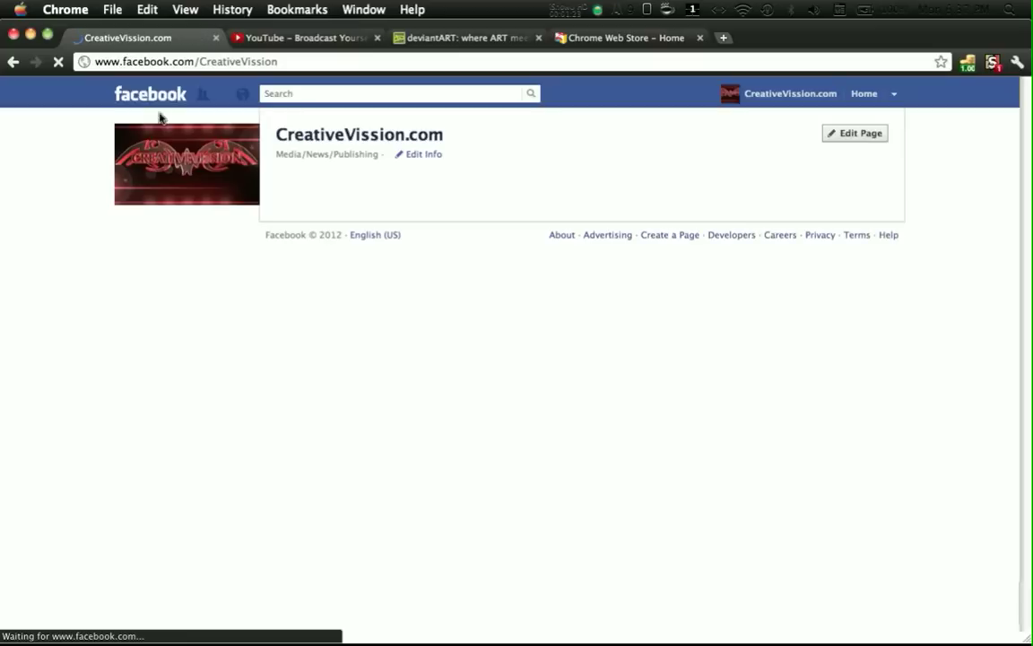
# Show the dark DeviantArt popular-deviations gallery and close the Chrome Web Store page
pyautogui.click(467, 37)
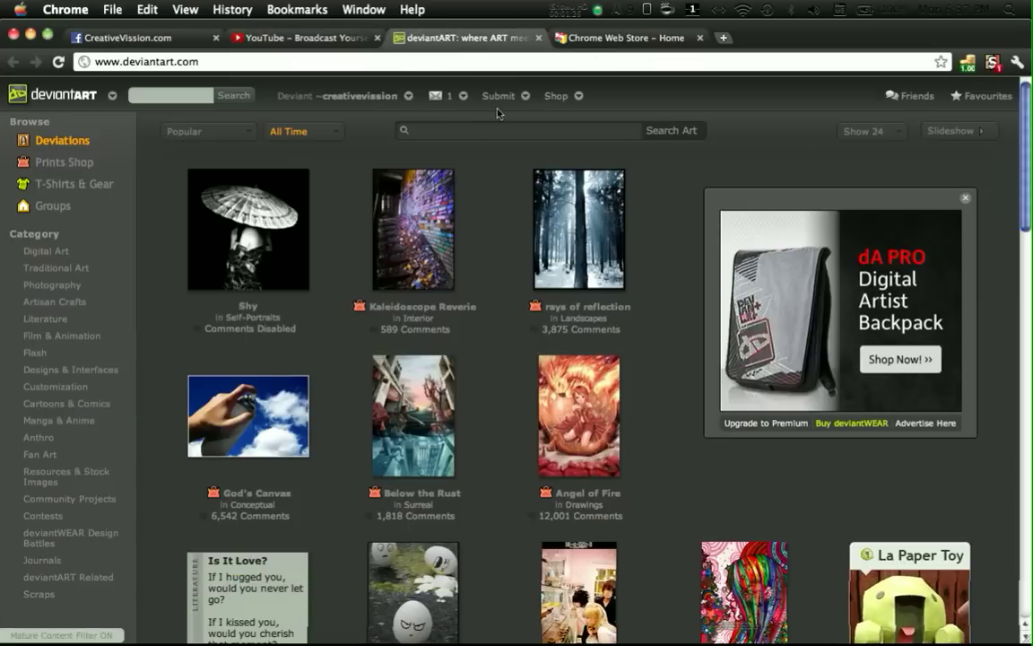
pyautogui.moveTo(506, 196)
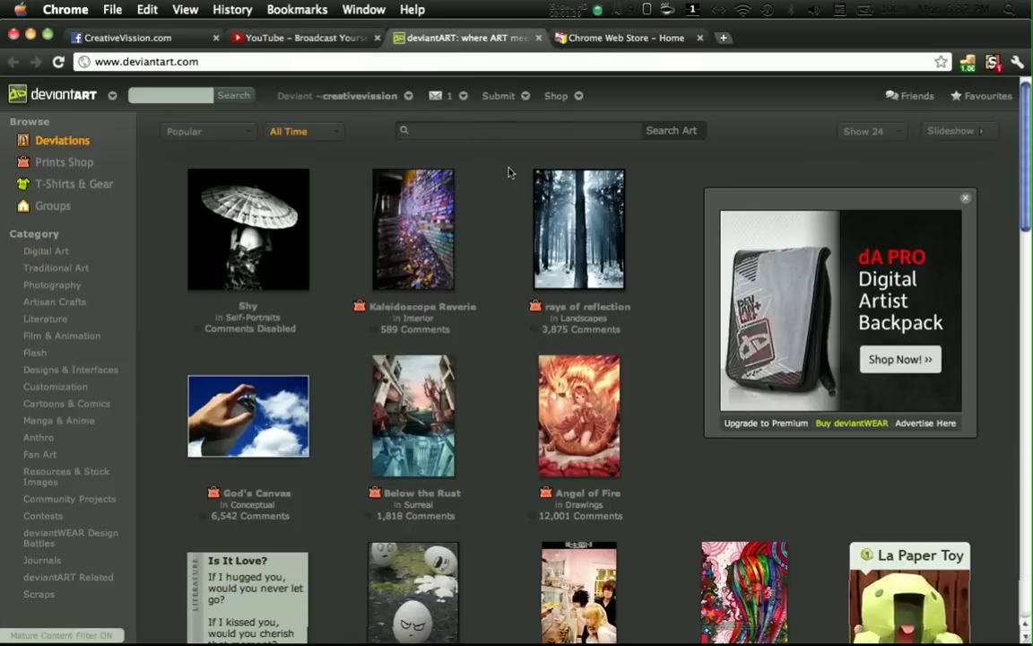
pyautogui.click(64, 9)
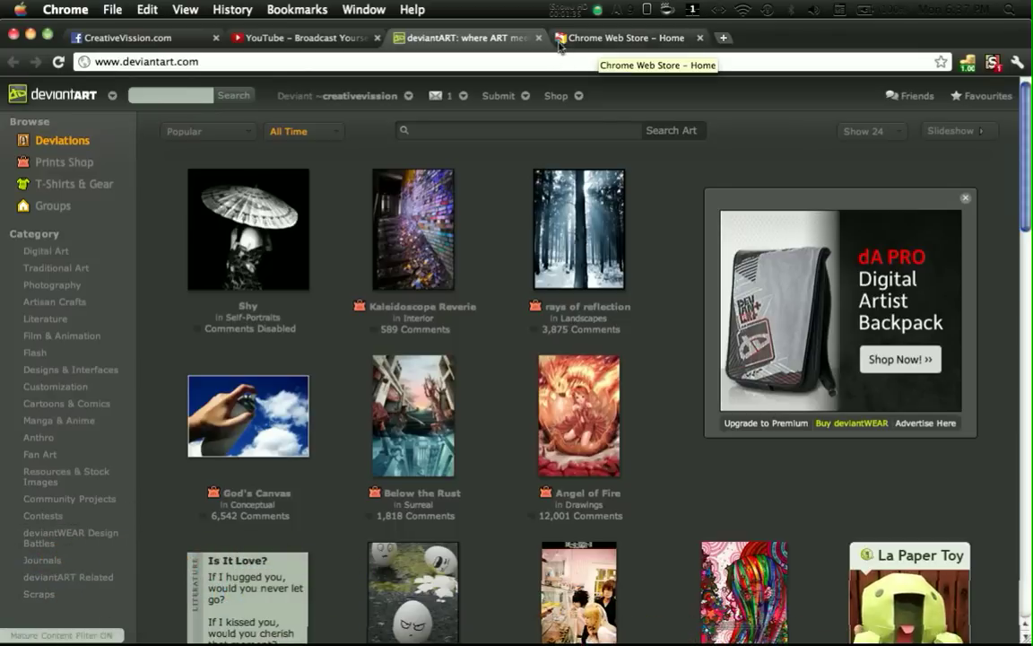
pyautogui.click(699, 38)
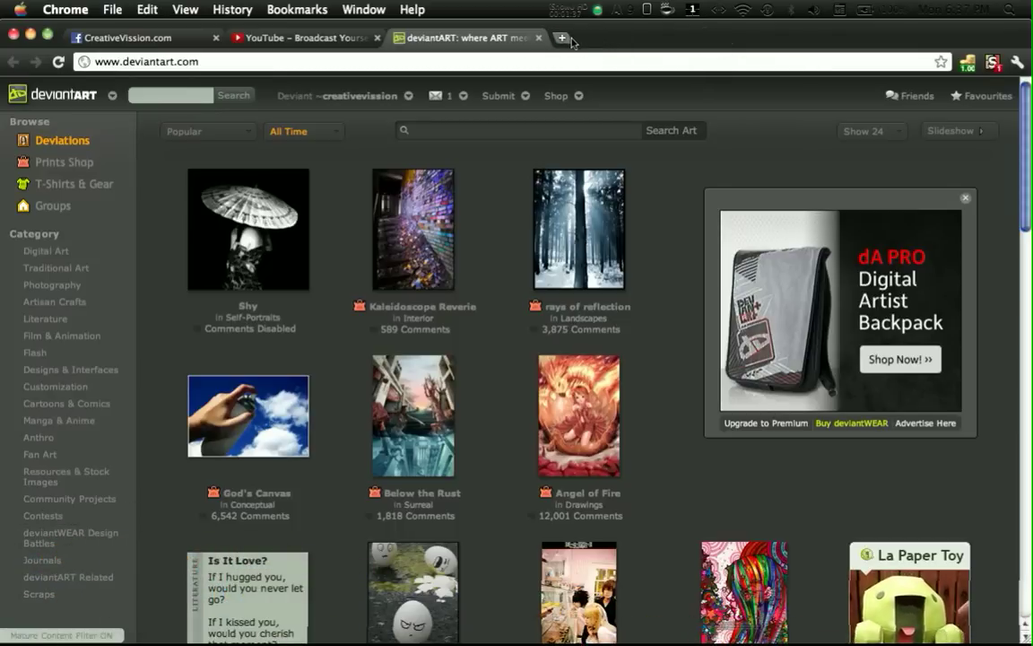
# From a fresh new-tab page, run a web search for wikipedia
pyautogui.click(561, 37)
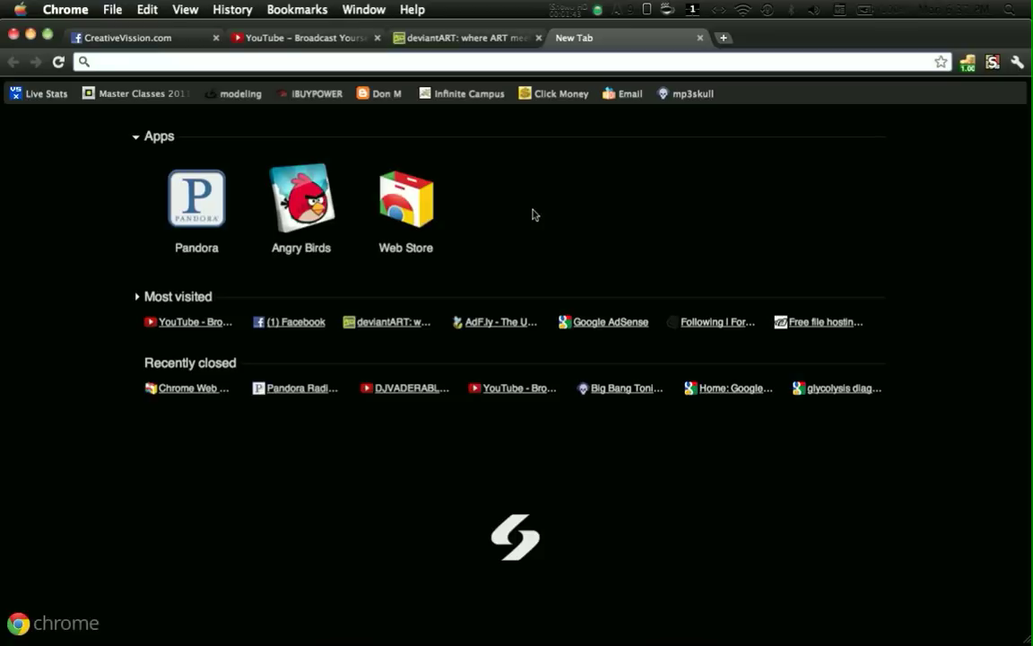
pyautogui.moveTo(405, 197)
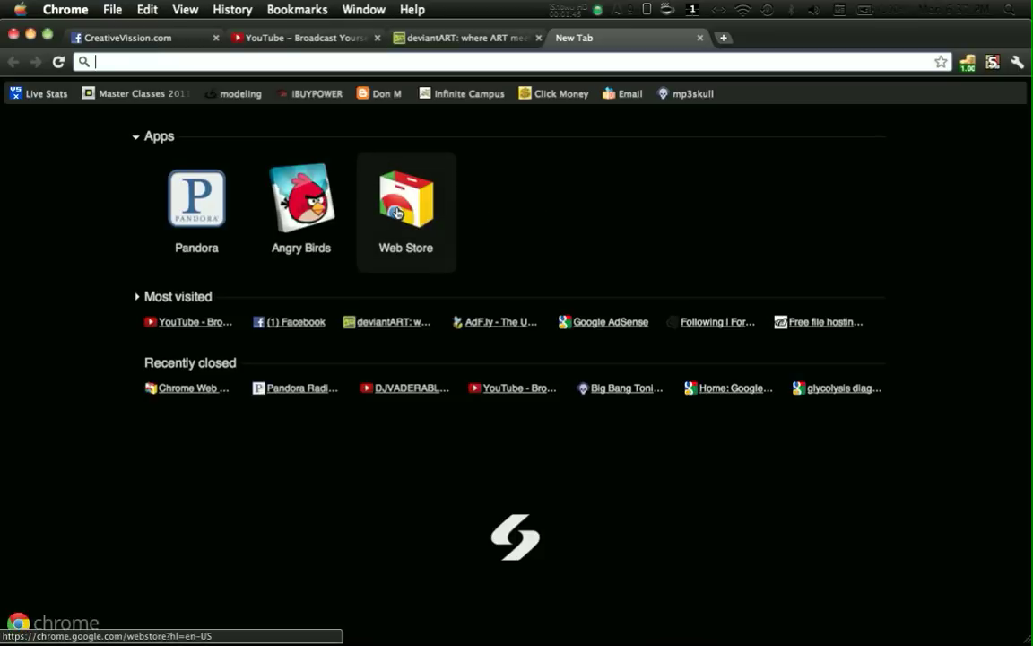
pyautogui.moveTo(195, 194)
pyautogui.write('www.pandora.com')
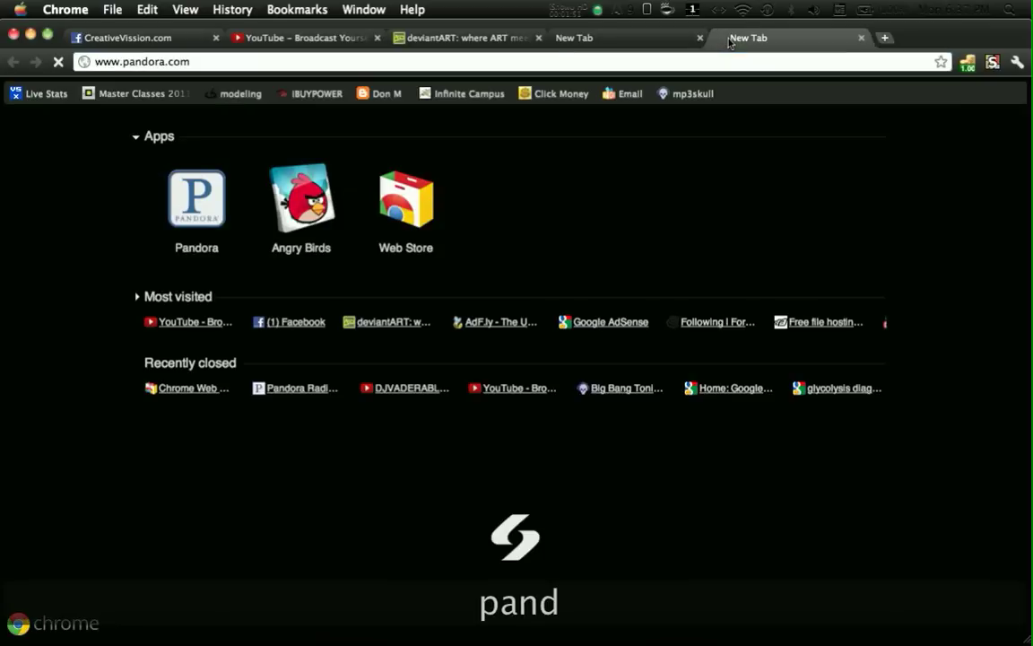
pyautogui.write('wikipedia')
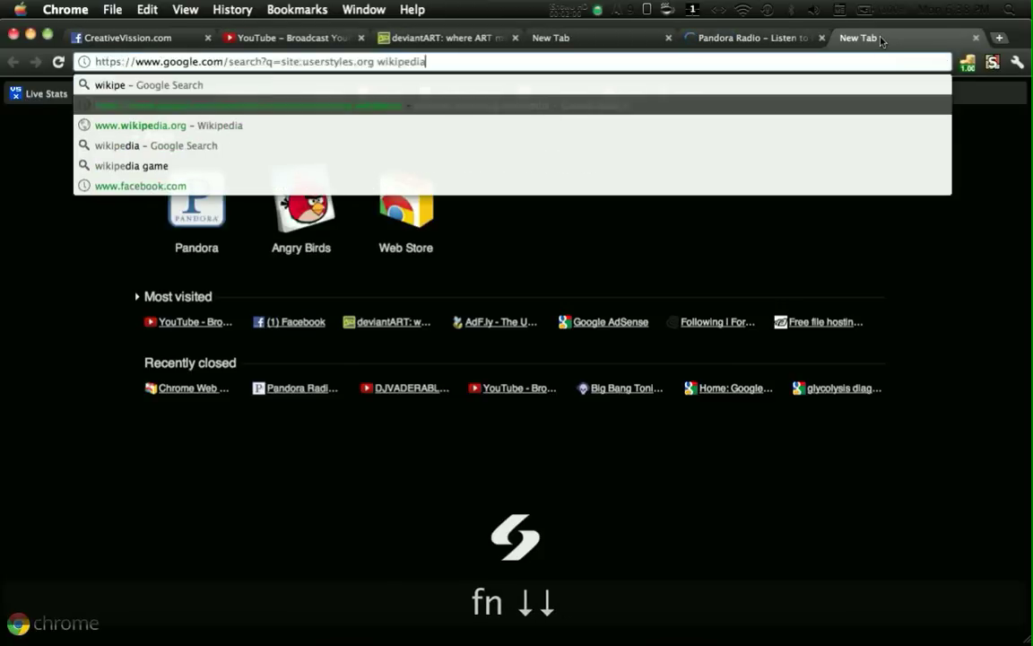
pyautogui.press('Return')
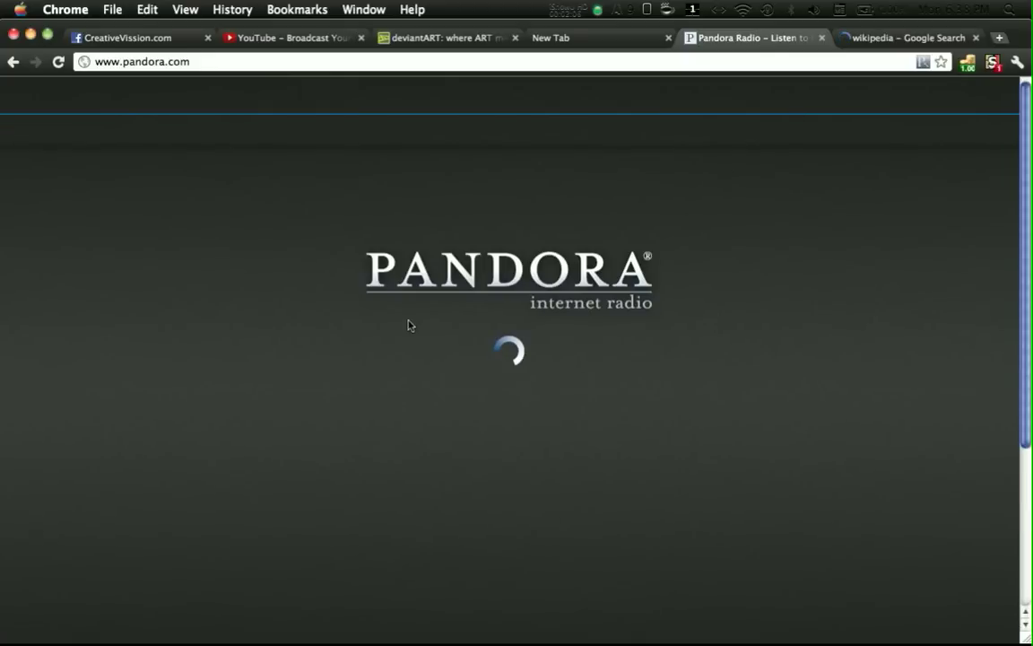
# Open Wikipedia from the results, then play and pause Linkin Park Radio on the dark Pandora page
pyautogui.click(906, 38)
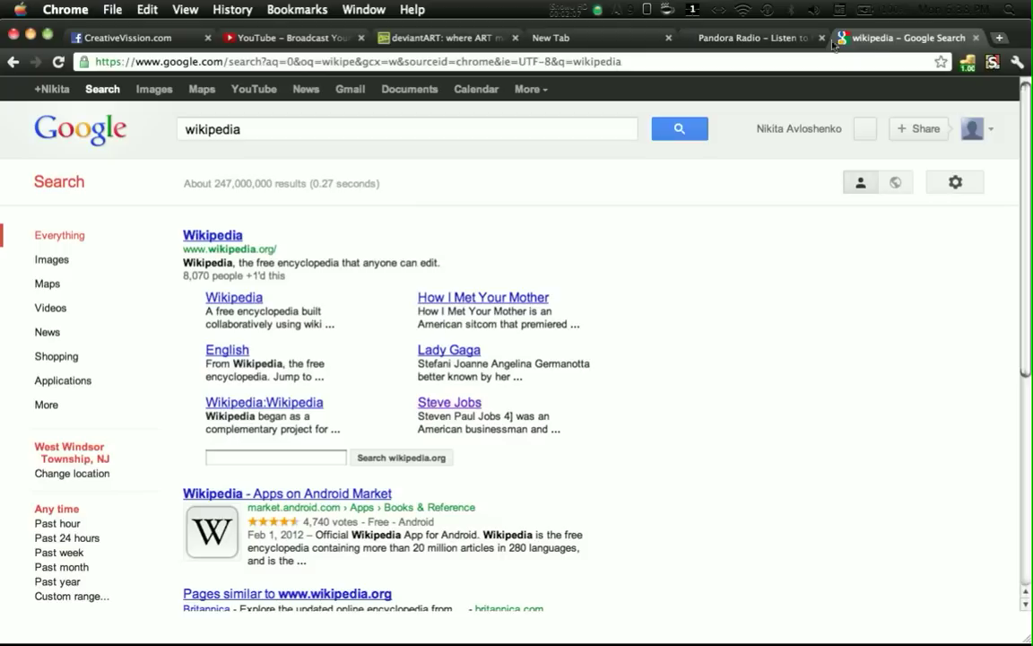
pyautogui.click(750, 37)
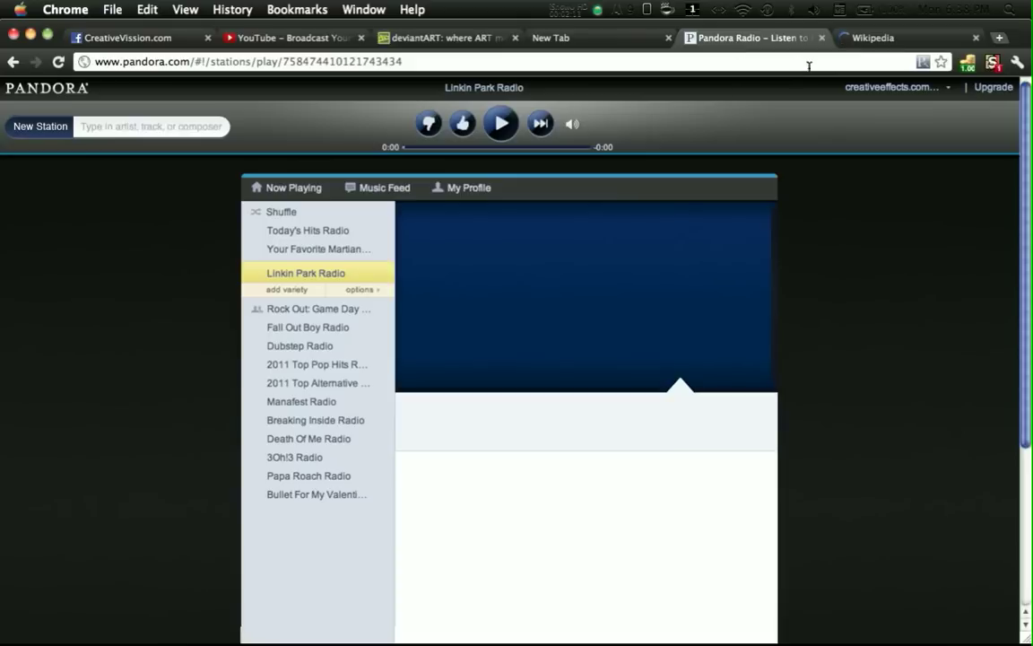
pyautogui.click(501, 122)
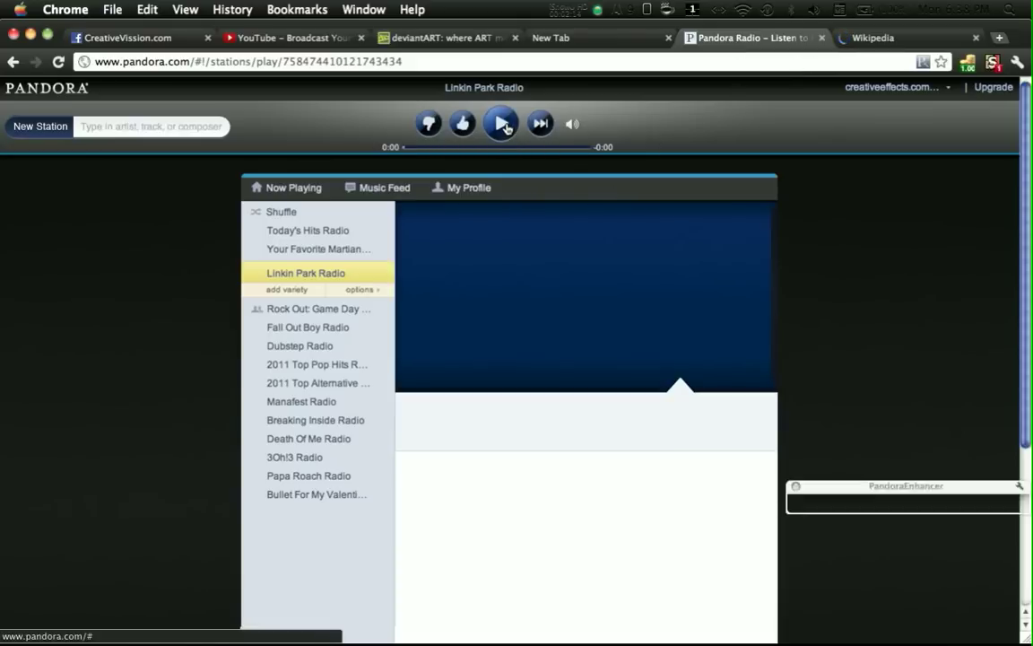
pyautogui.click(500, 122)
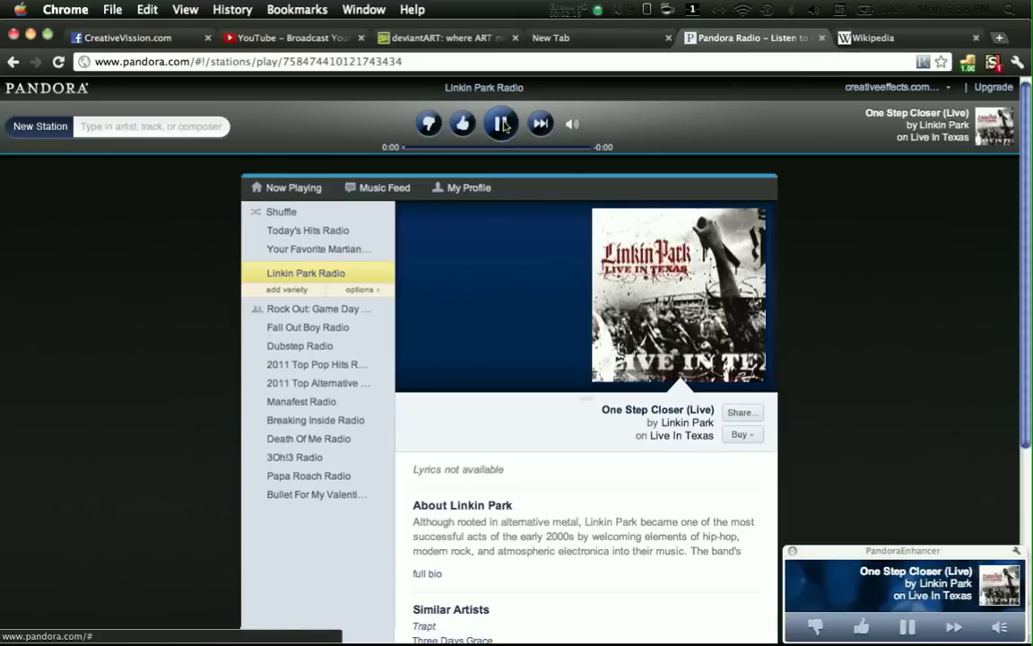
pyautogui.click(501, 122)
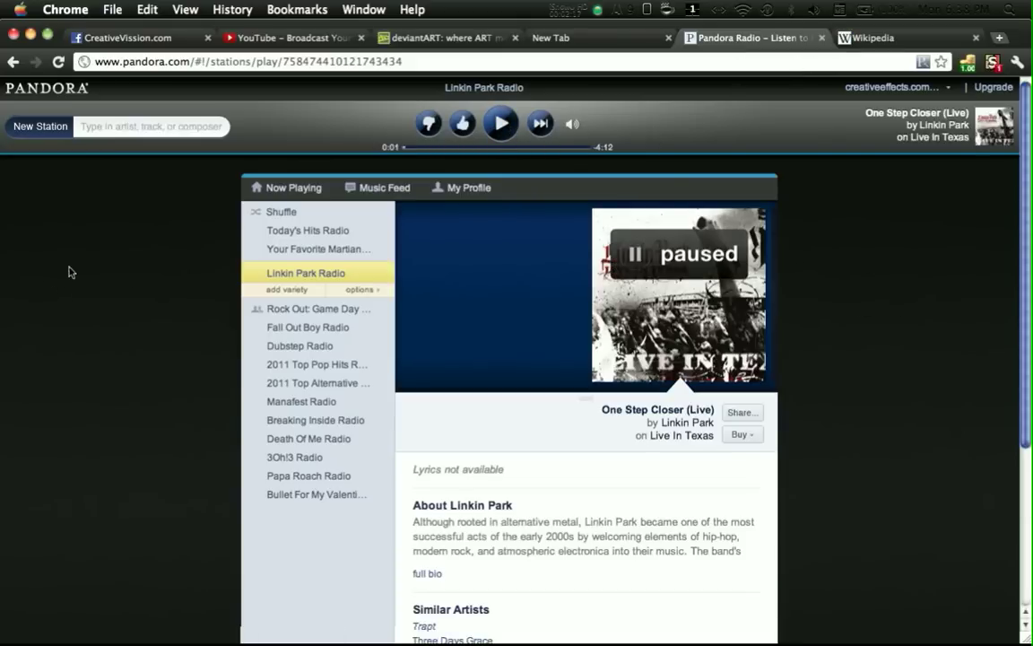
pyautogui.moveTo(804, 143)
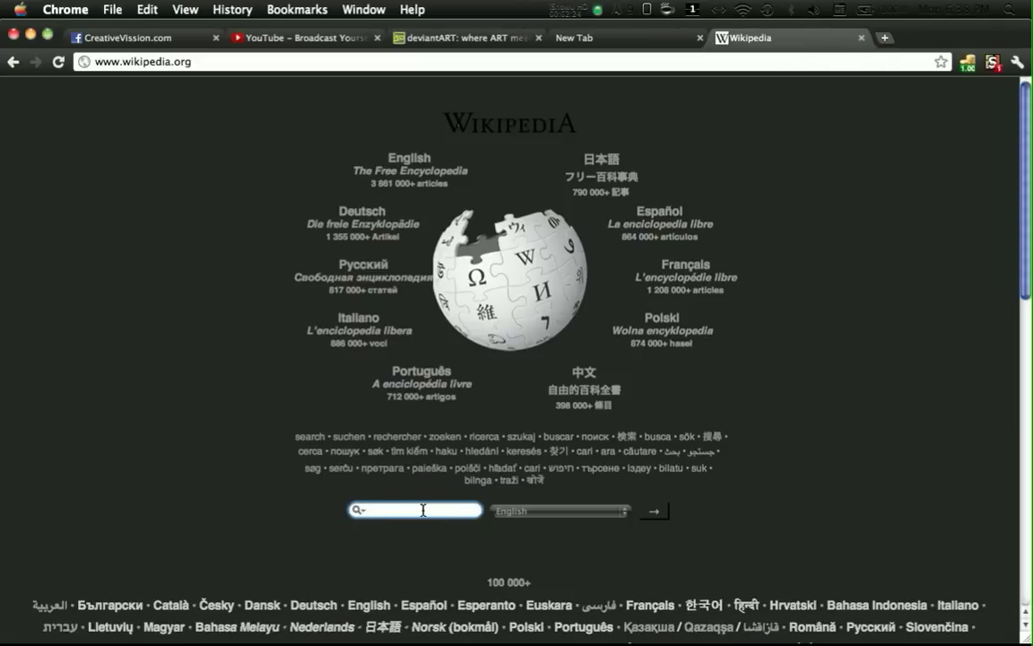
# Search Wikipedia for 'yout' and view the YouTube article, then launch the Chrome Web Store
pyautogui.write('yout')
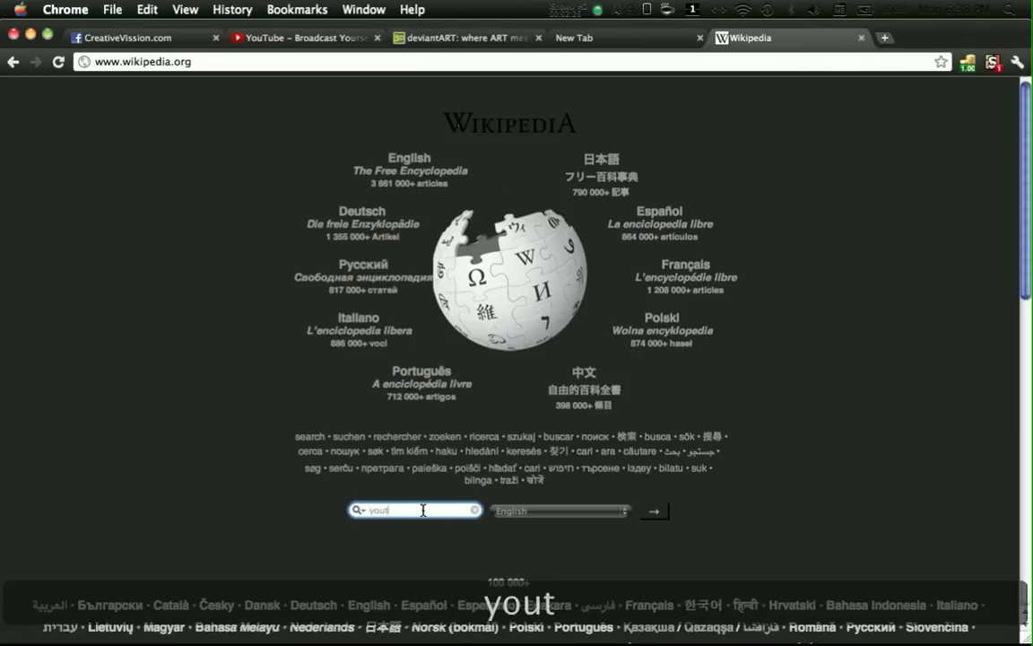
pyautogui.click(652, 509)
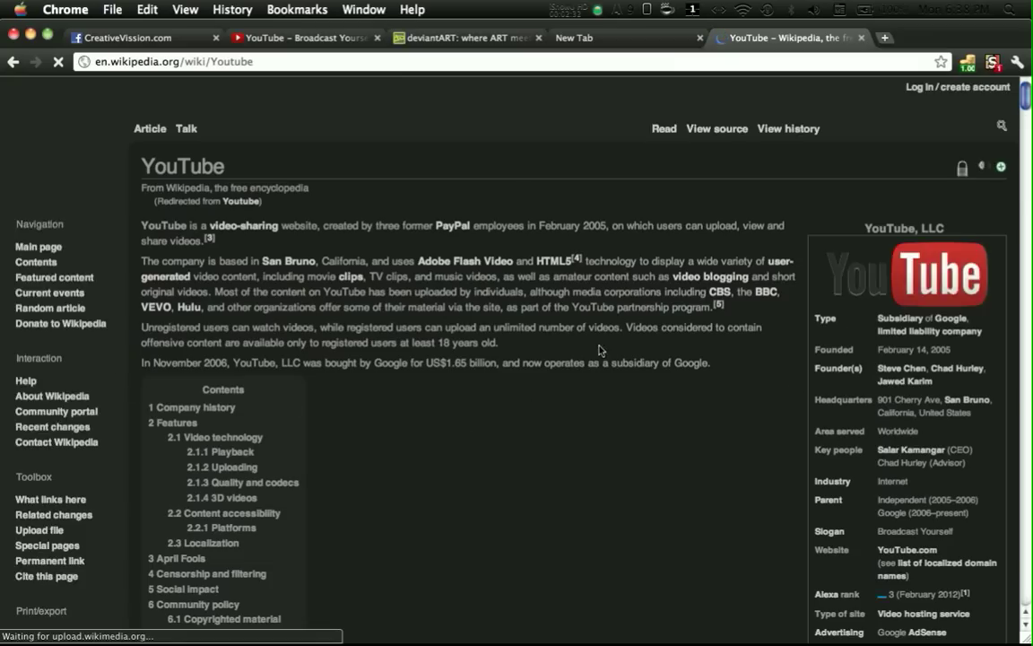
pyautogui.moveTo(129, 197)
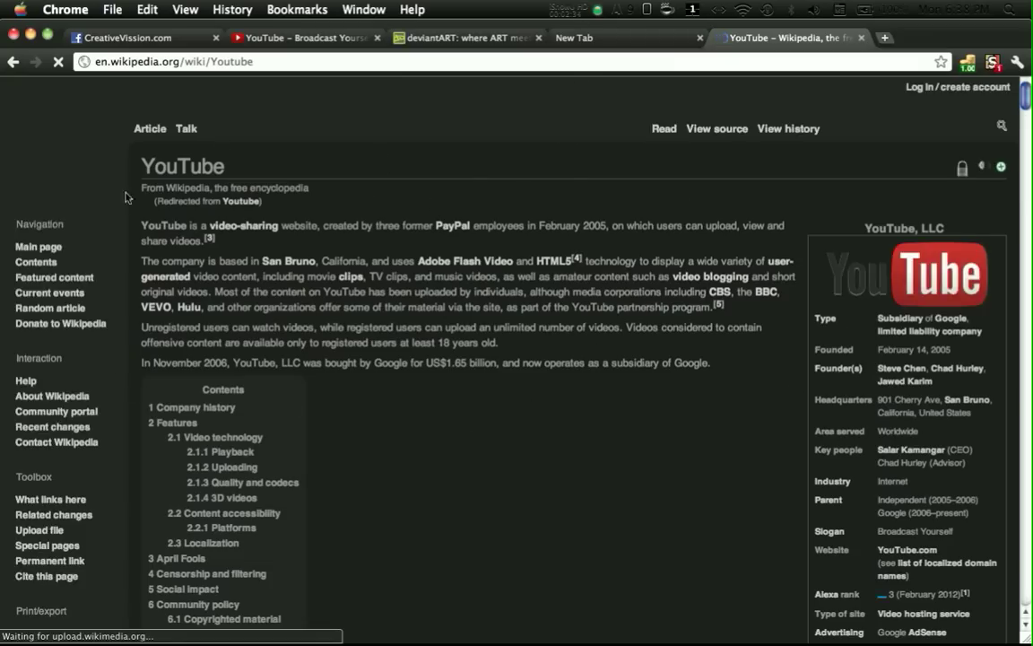
pyautogui.moveTo(692, 233)
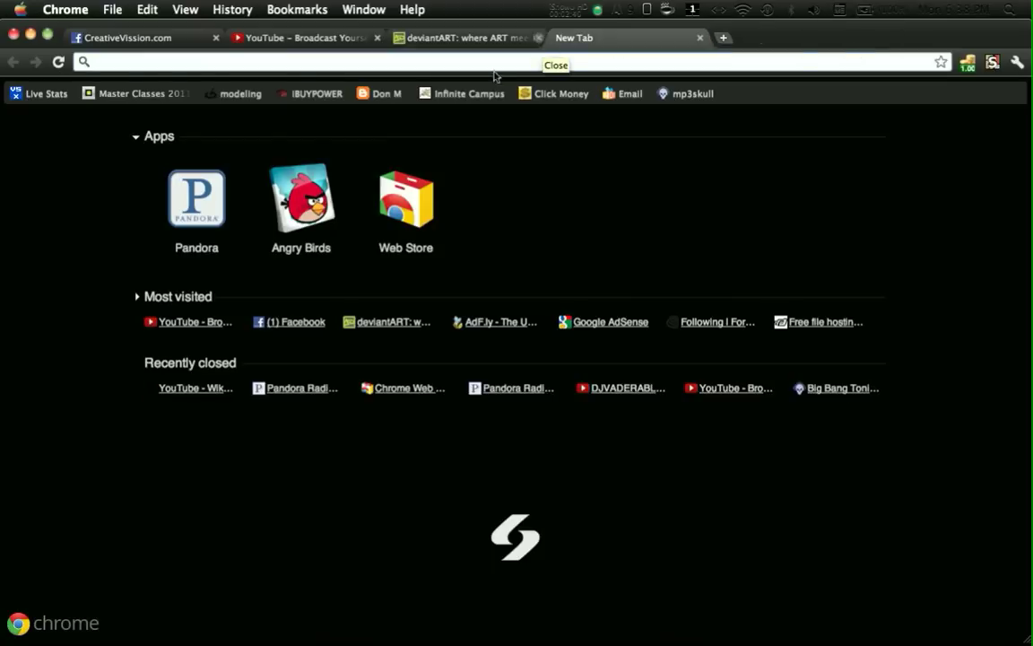
pyautogui.click(406, 199)
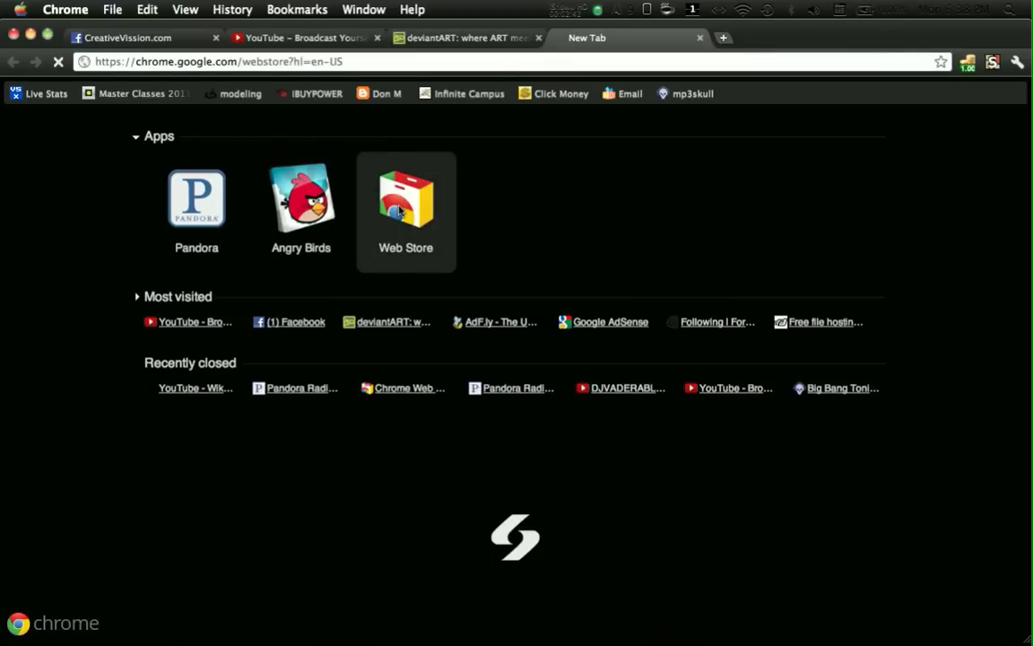
# On Facebook, list the installed Stylish styles and turn off Facebook DARK, then show the Web Store
pyautogui.click(125, 38)
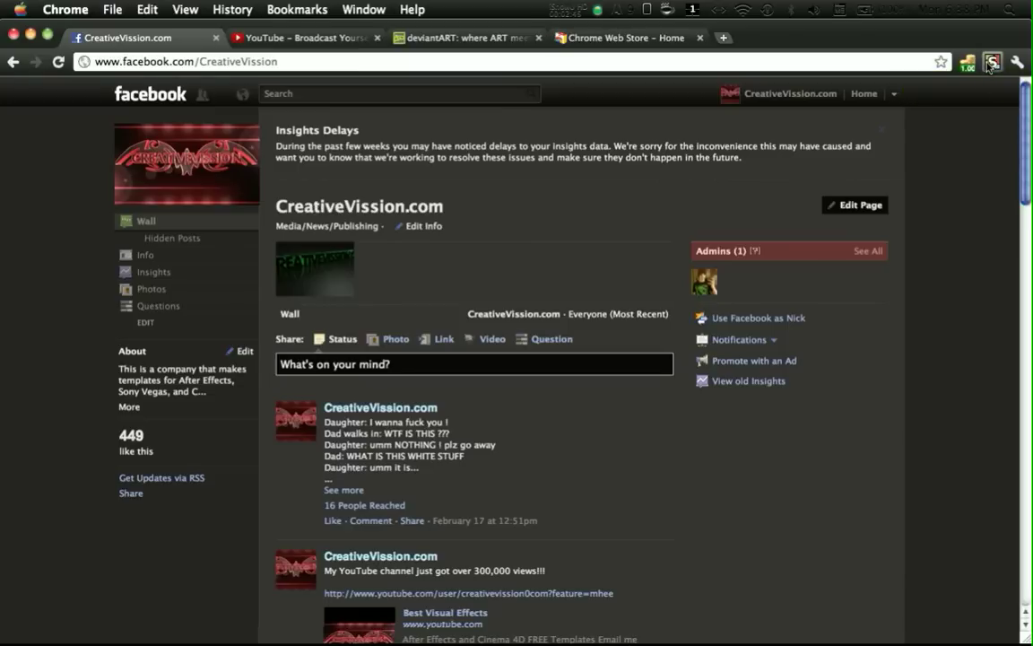
pyautogui.click(993, 61)
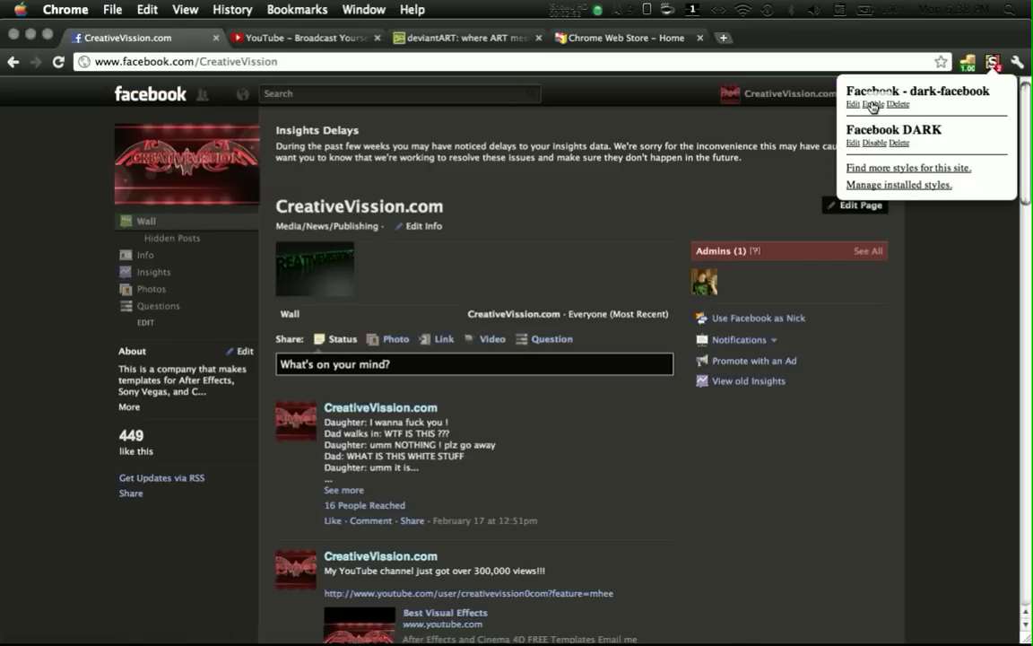
pyautogui.moveTo(875, 154)
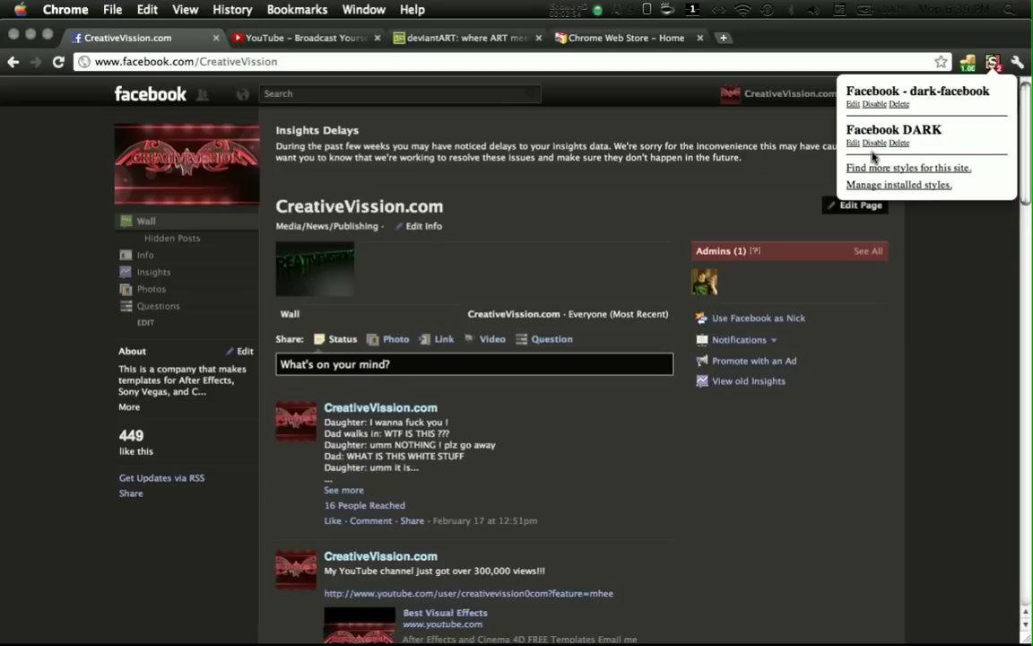
pyautogui.click(873, 144)
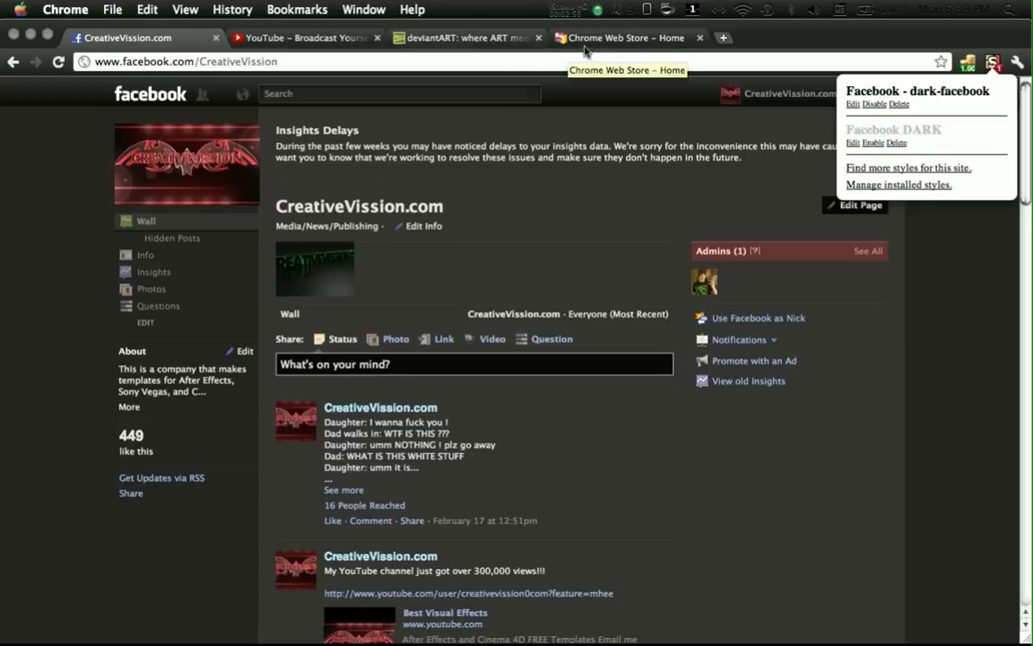
pyautogui.click(624, 37)
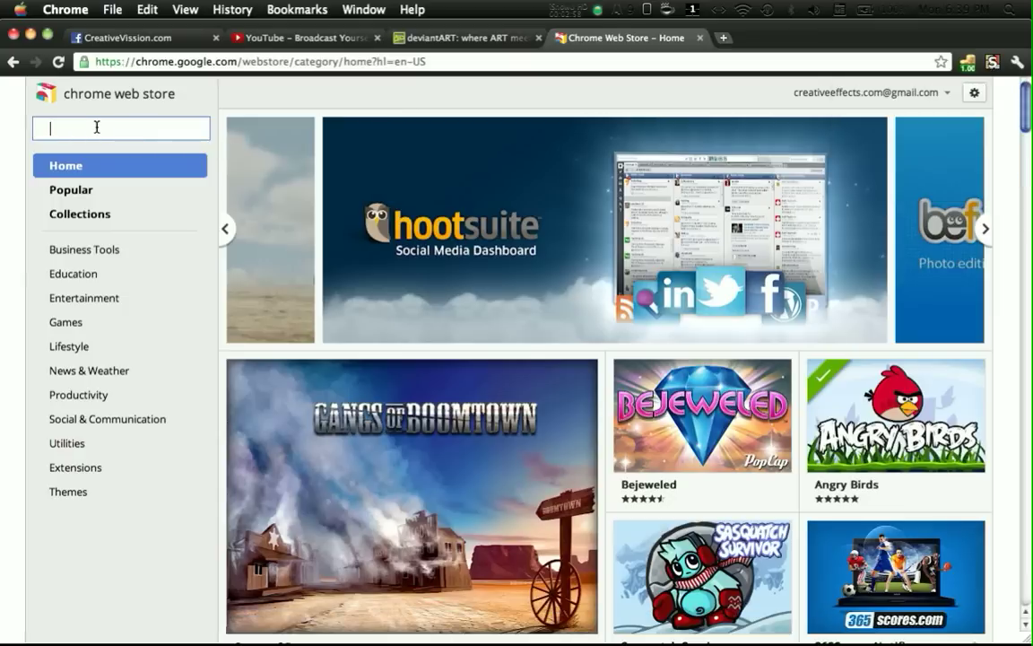
# Search the Chrome Web Store for 'stylish', listing the Stylish extension as already added
pyautogui.write('stylish')
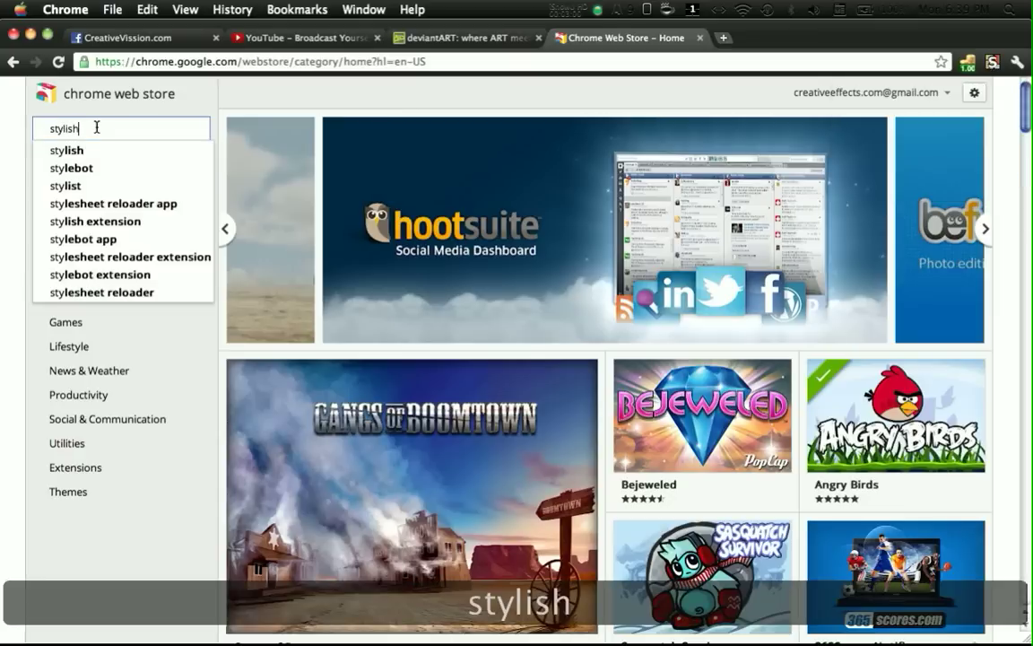
pyautogui.press('Return')
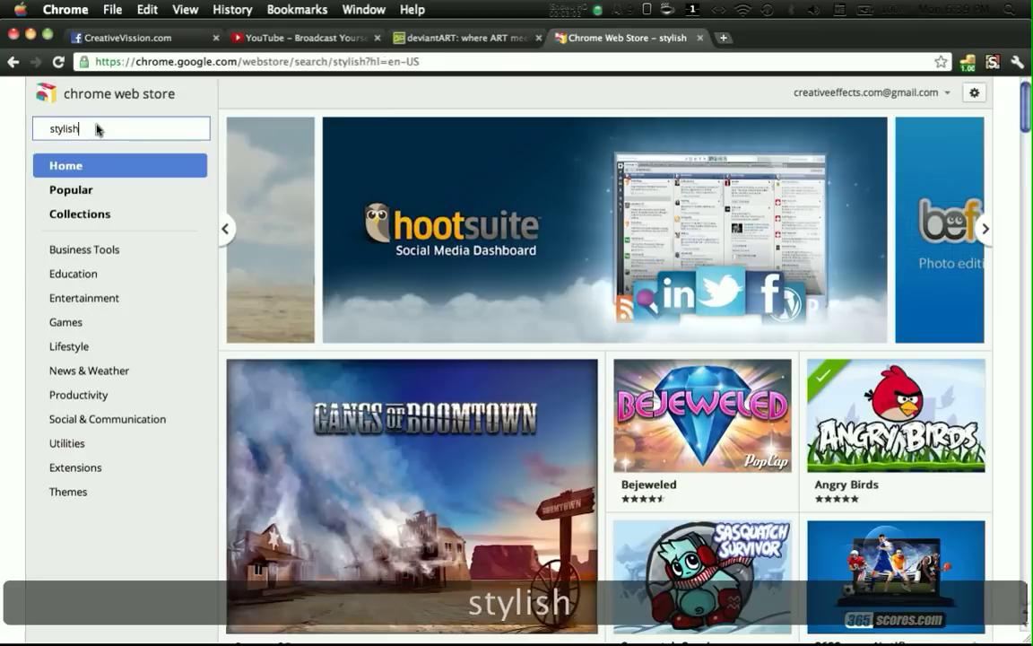
pyautogui.press('Return')
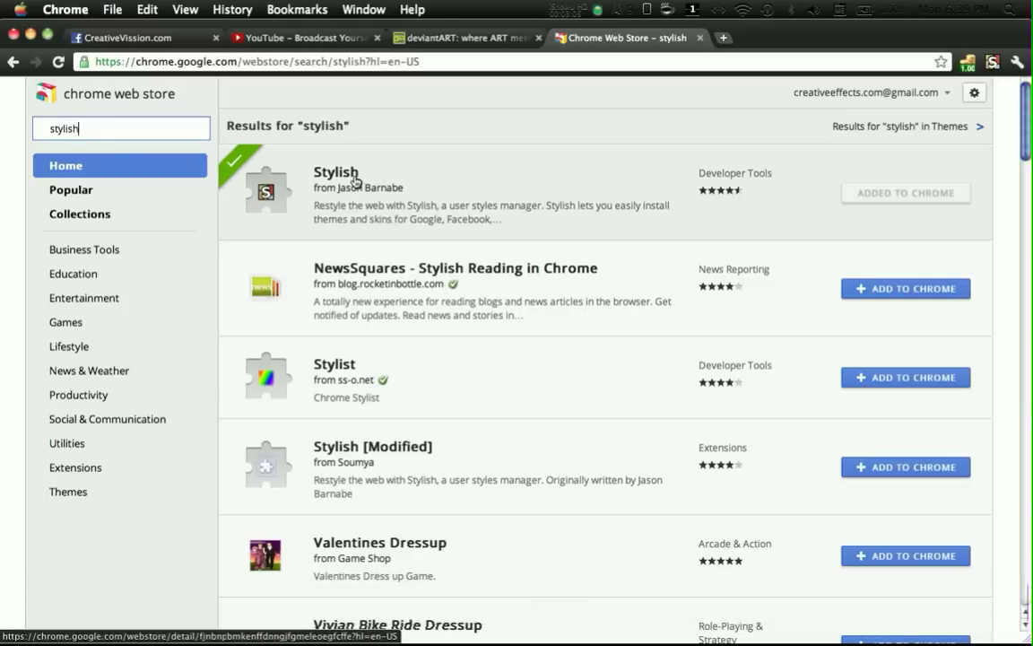
pyautogui.moveTo(376, 199)
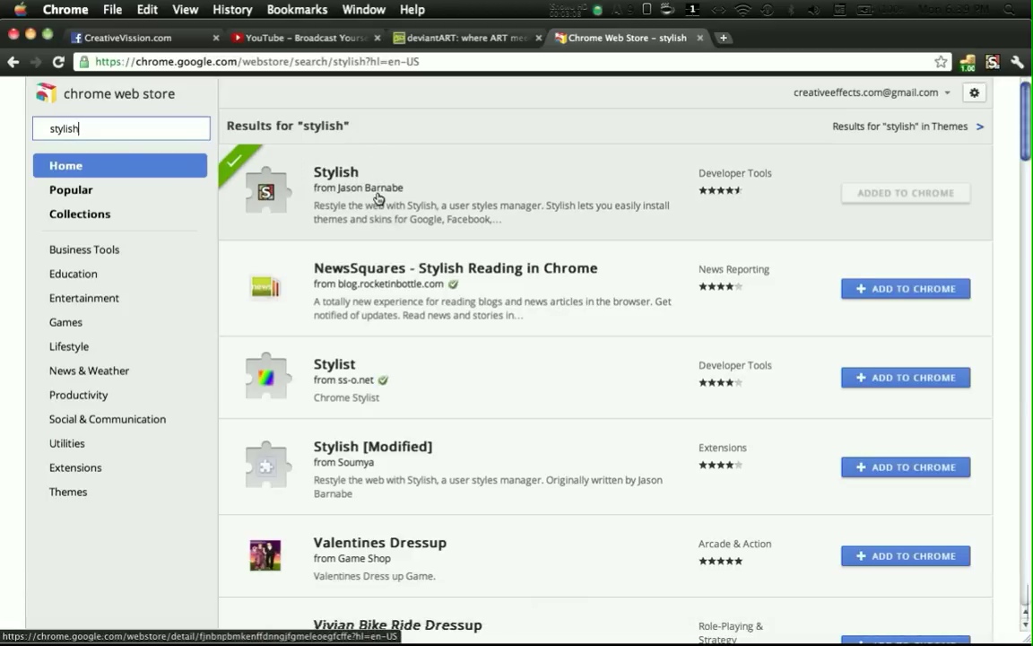
pyautogui.moveTo(430, 197)
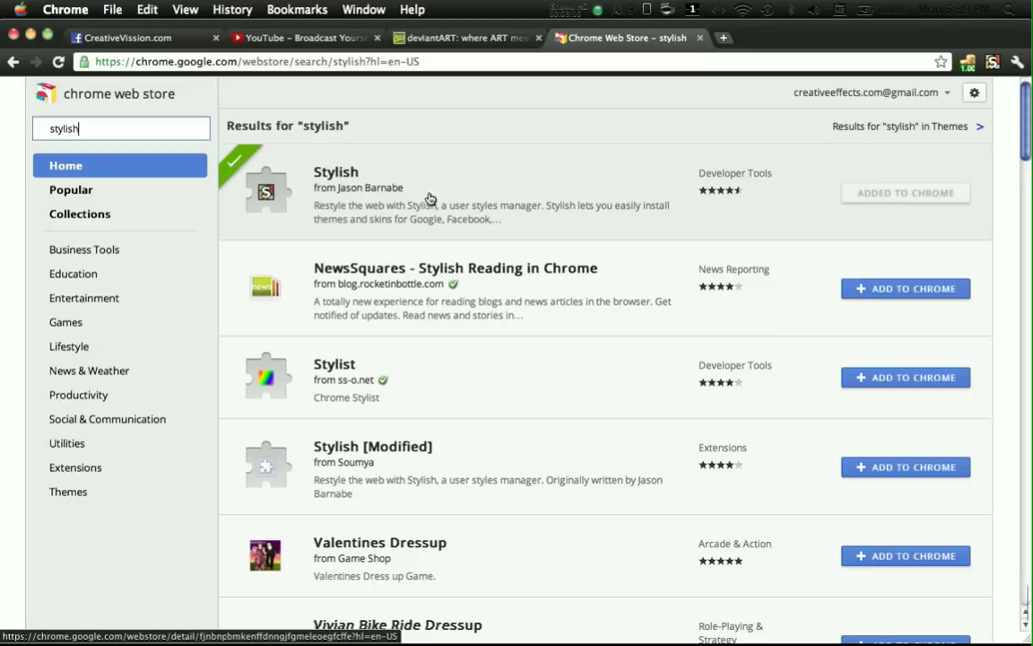
pyautogui.moveTo(894, 205)
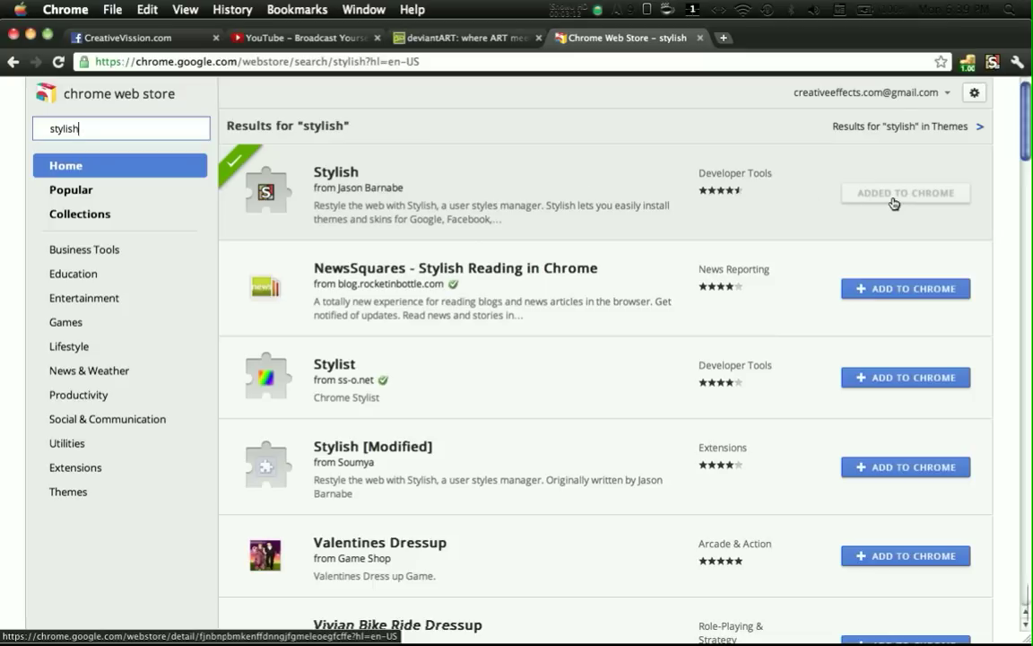
pyautogui.moveTo(943, 114)
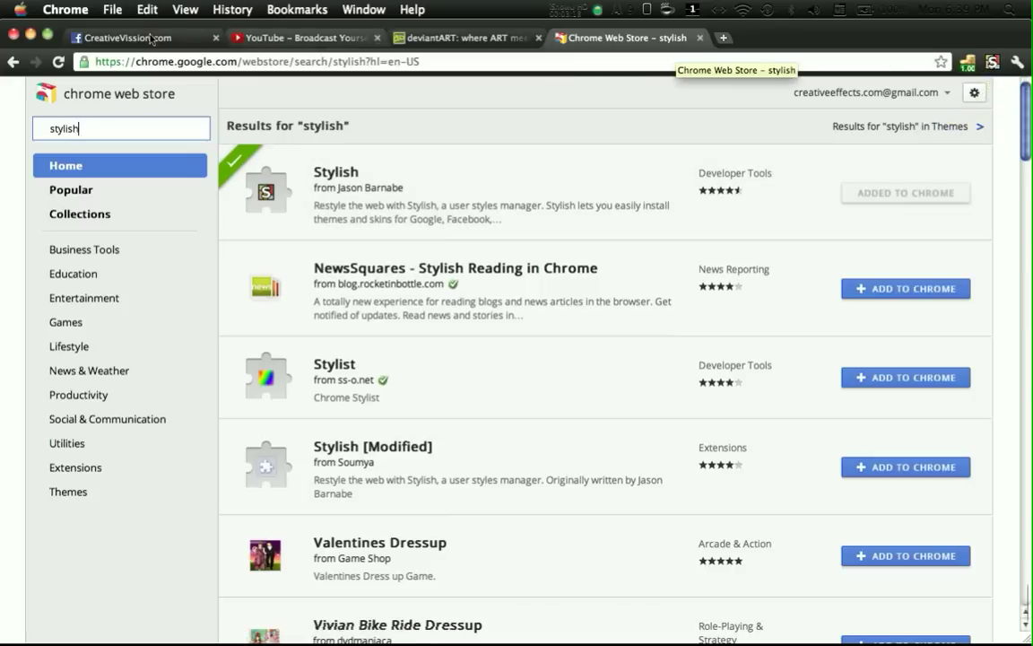
# From the Facebook page's Stylish menu, choose 'Find more styles for this site'
pyautogui.click(125, 38)
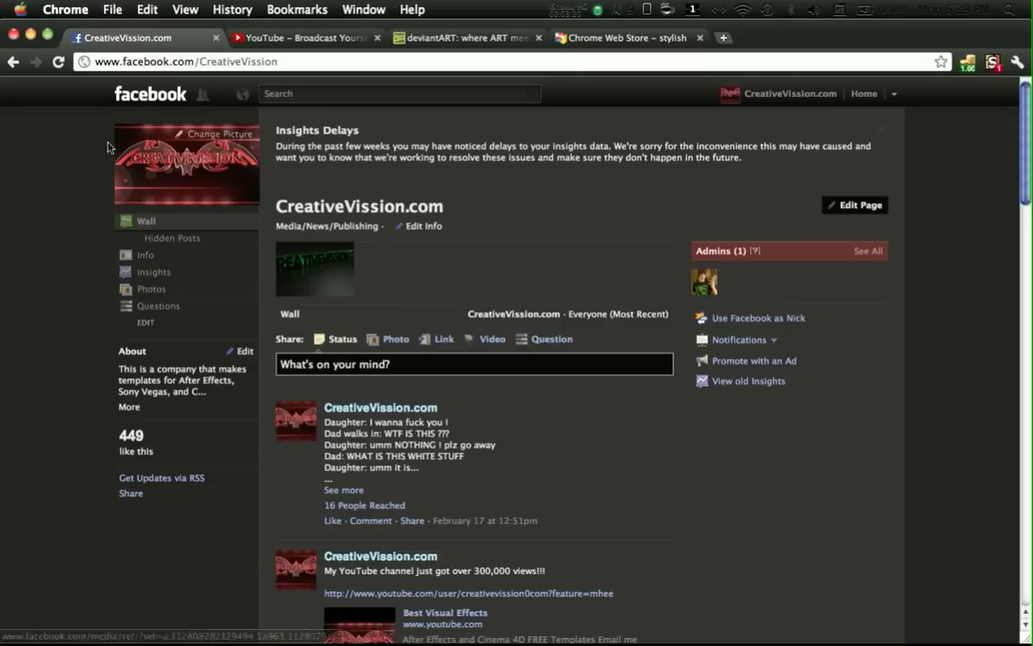
pyautogui.moveTo(93, 190)
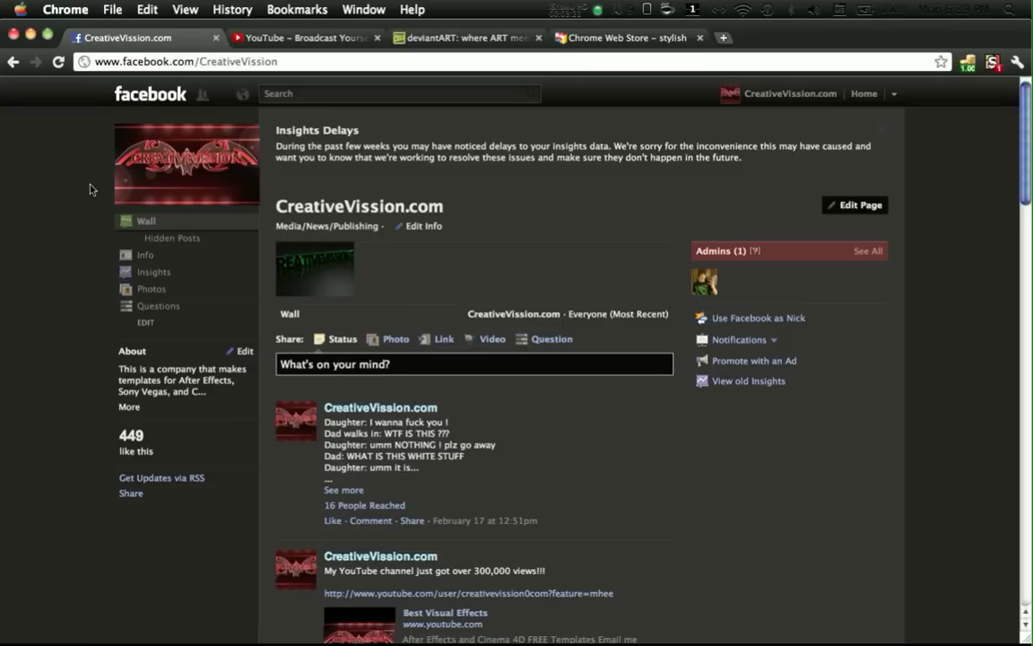
pyautogui.click(992, 61)
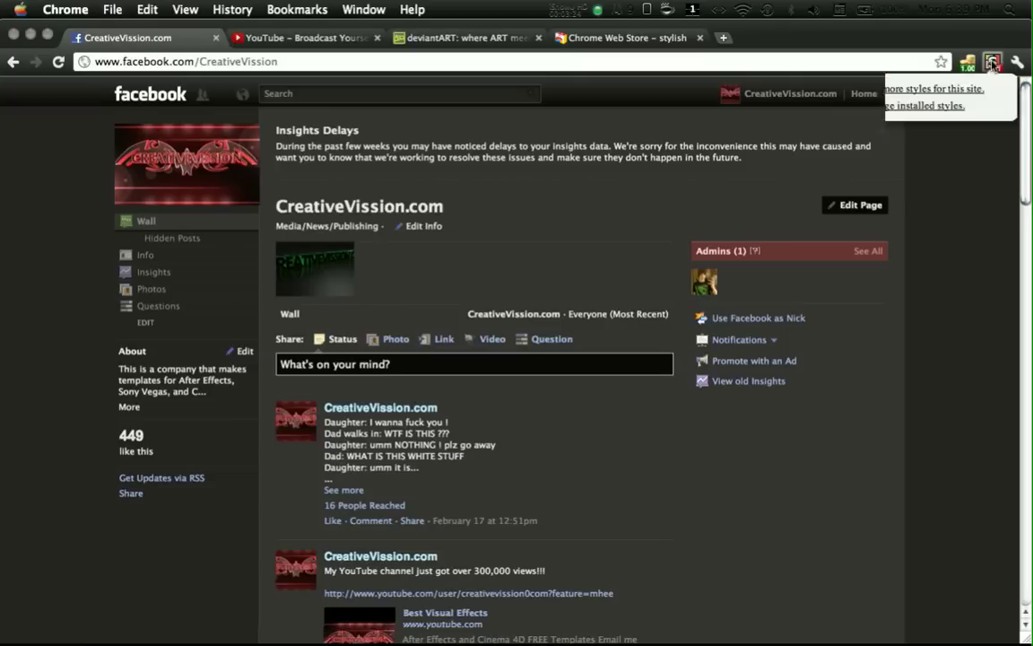
pyautogui.click(992, 61)
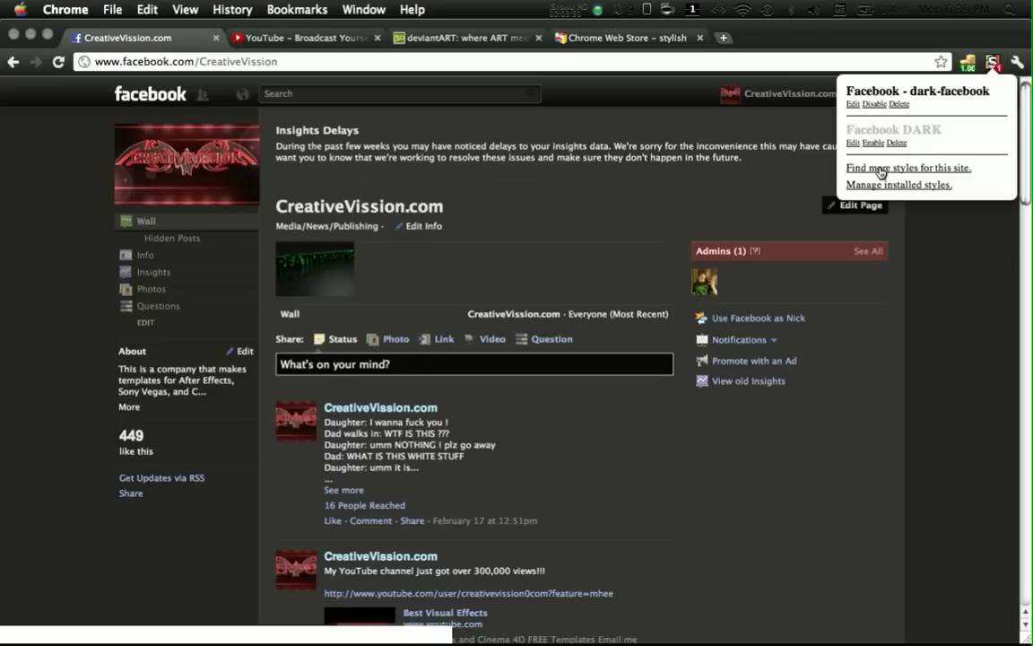
pyautogui.click(907, 169)
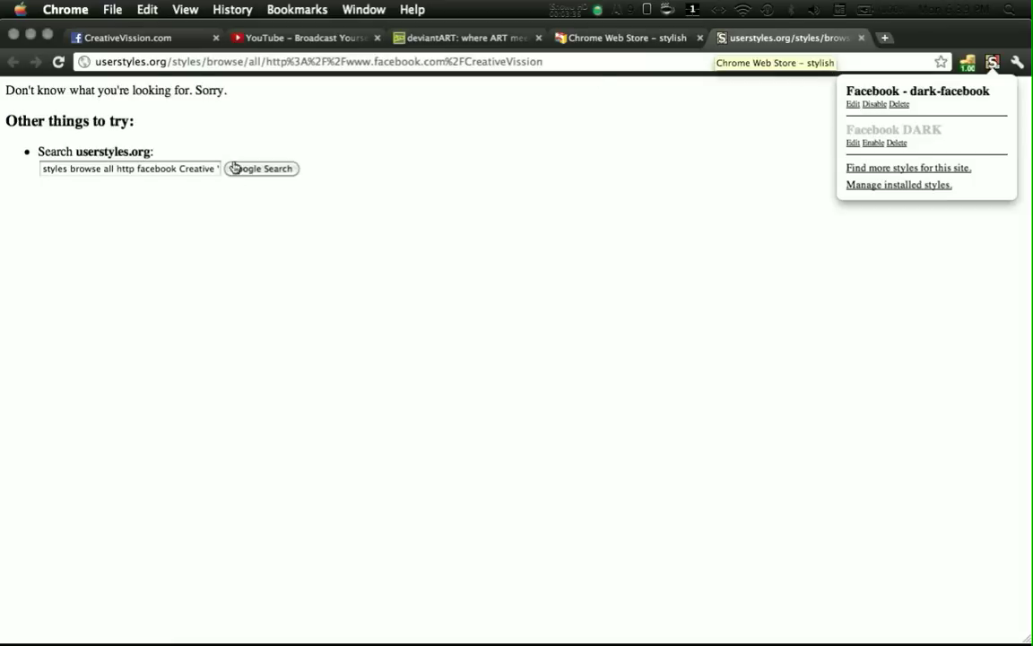
pyautogui.moveTo(176, 111)
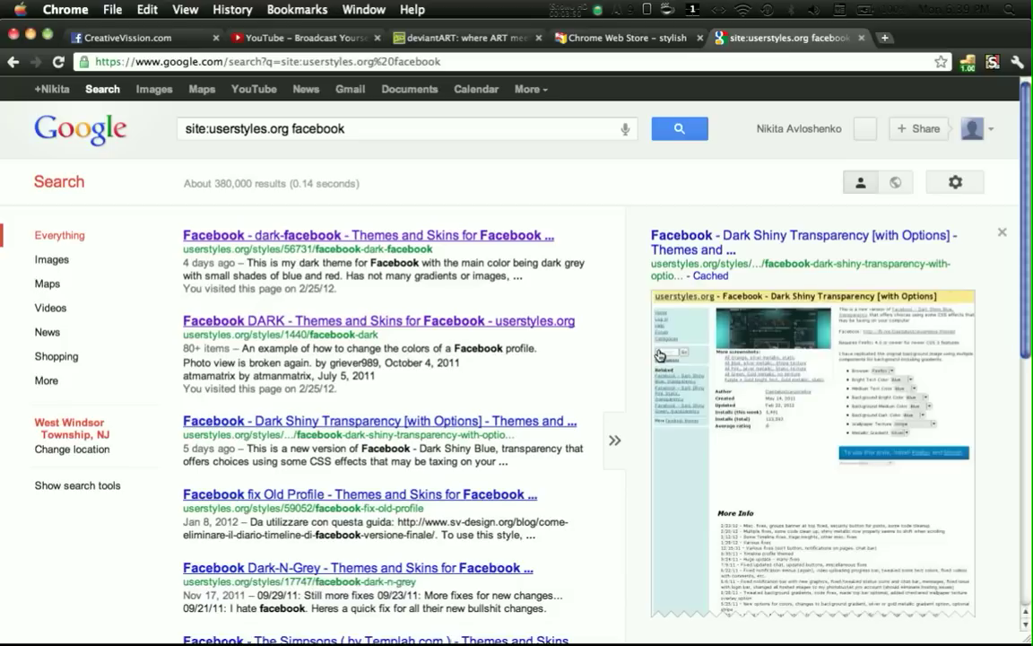
pyautogui.click(368, 233)
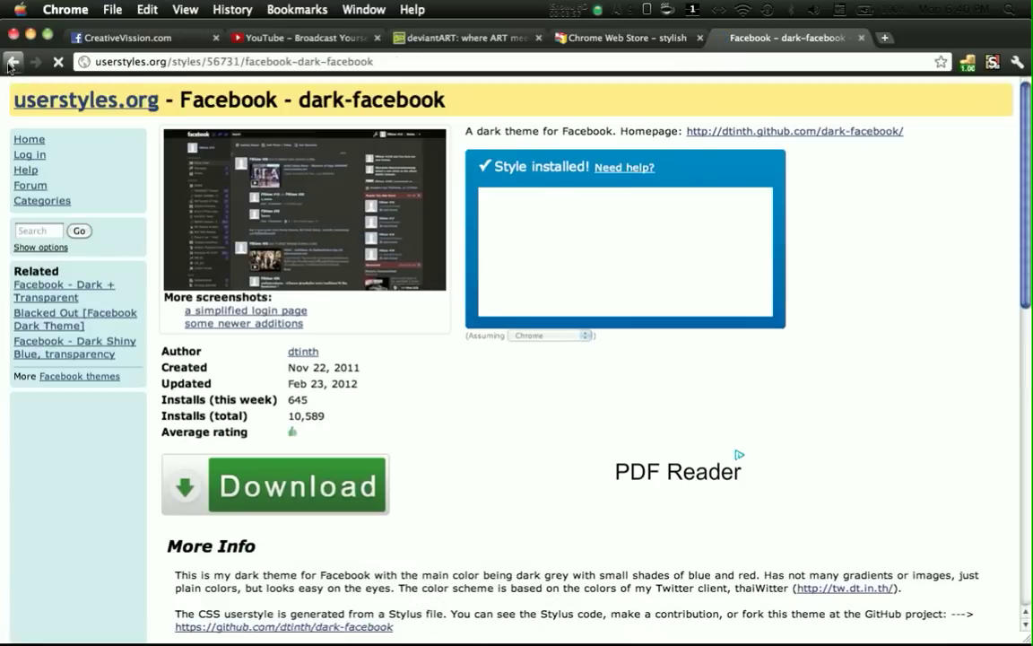
pyautogui.click(12, 61)
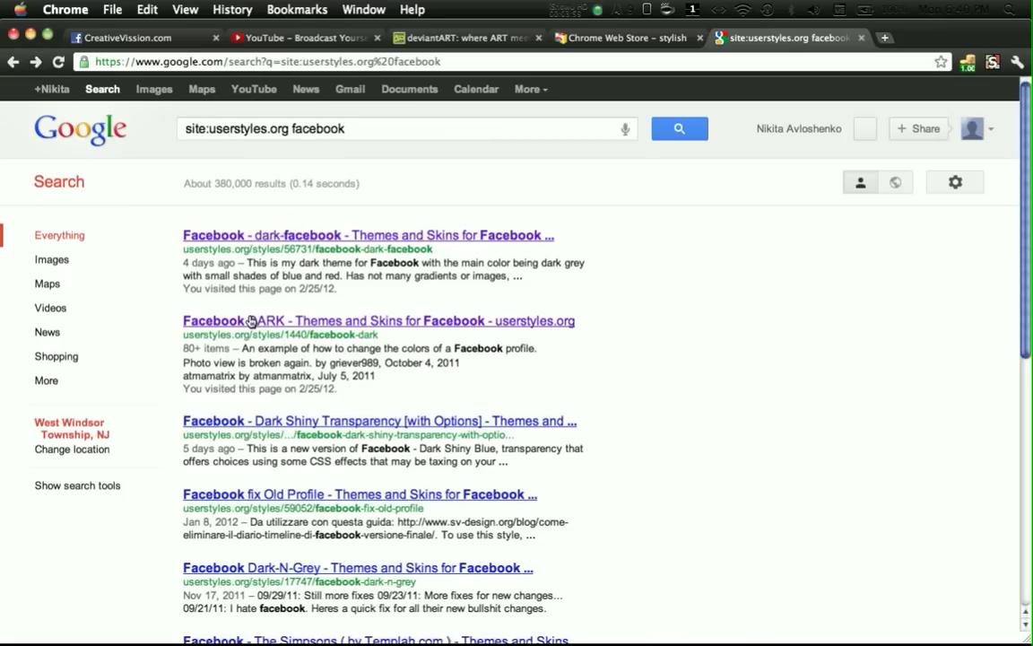
pyautogui.click(381, 319)
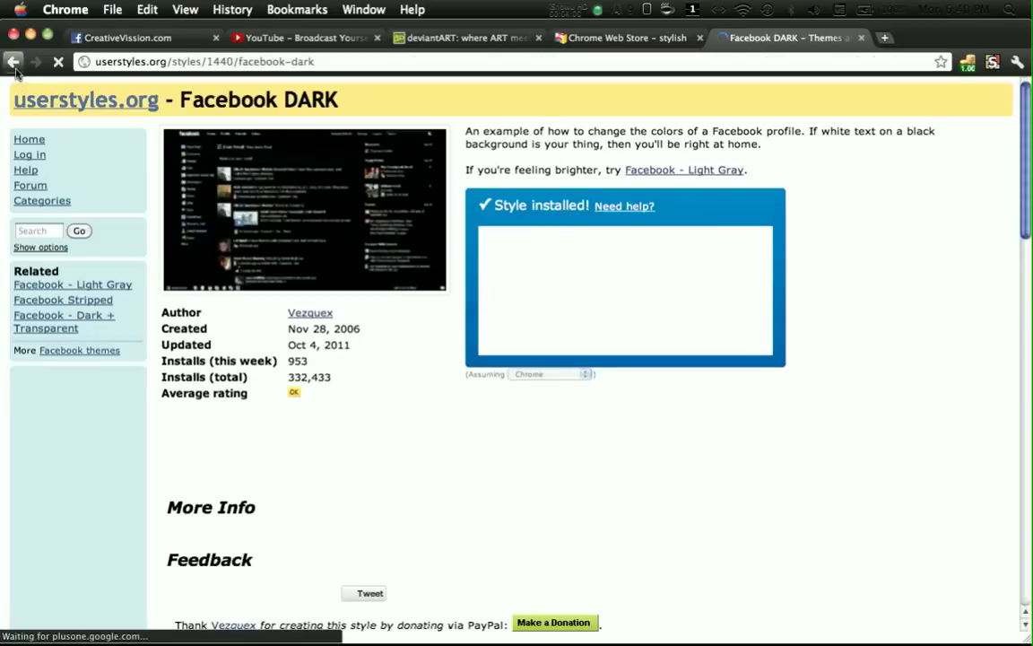
pyautogui.click(13, 61)
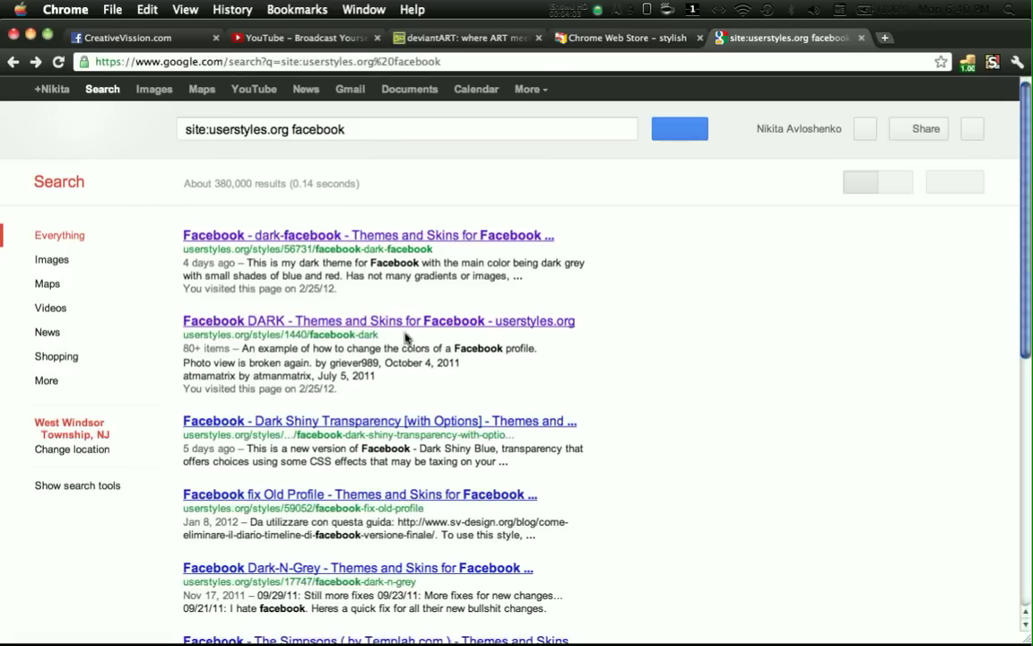
pyautogui.scroll(-3)
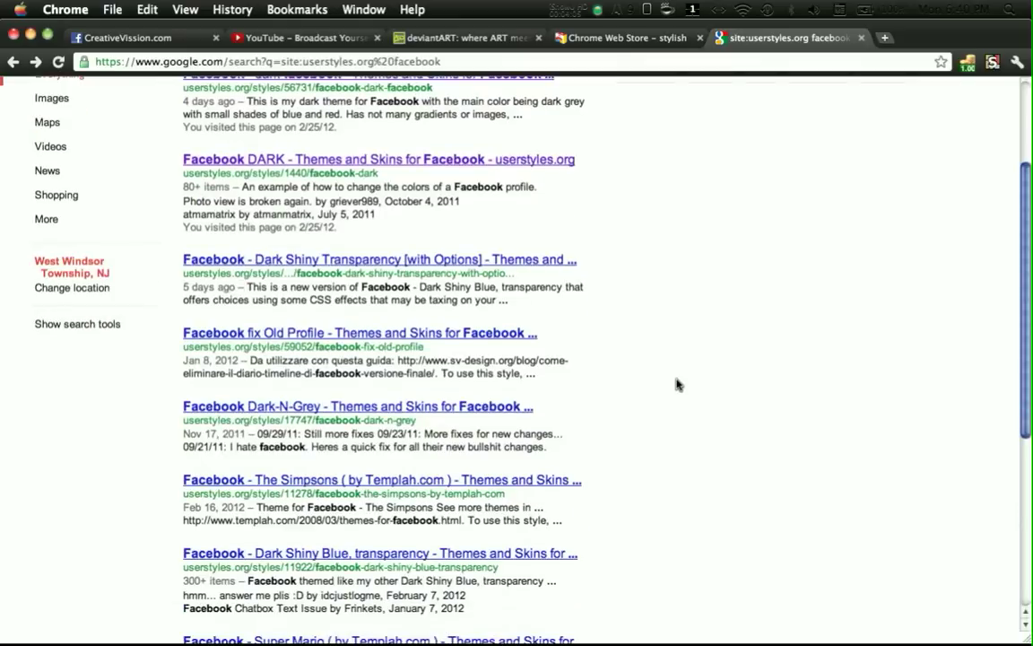
pyautogui.scroll(3)
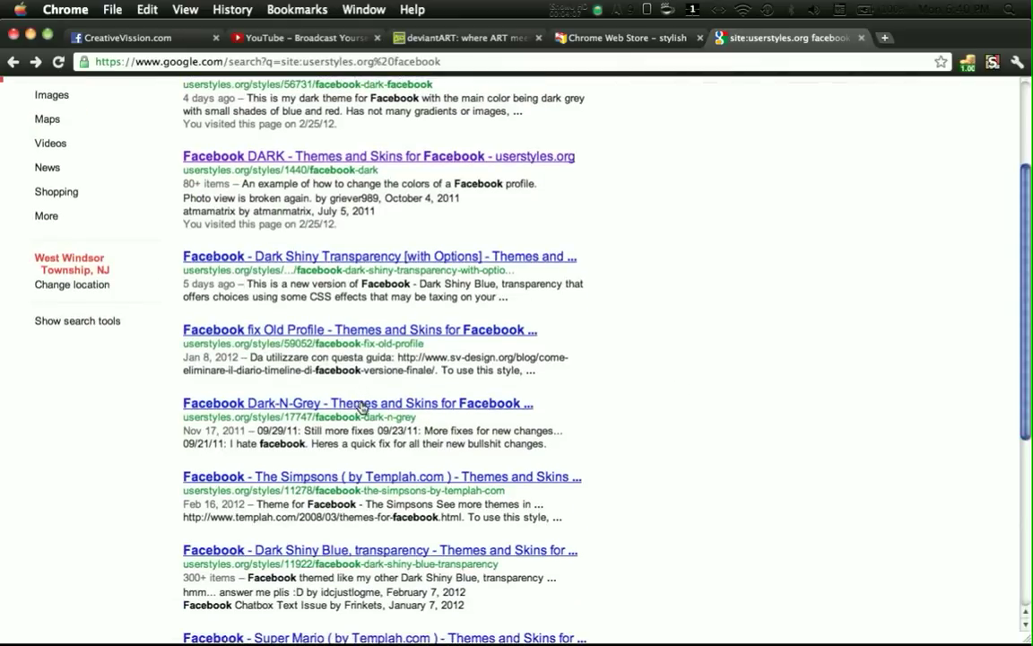
# On the Facebook Dark-N-Grey userstyles.org page, install the style with Stylish and confirm OK
pyautogui.click(357, 402)
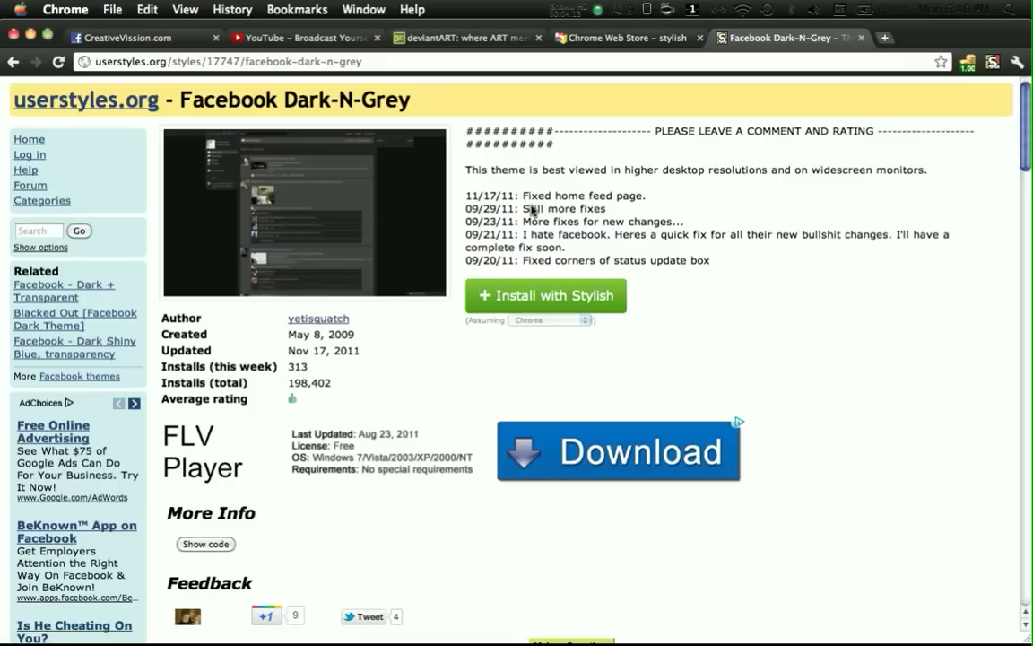
pyautogui.moveTo(377, 201)
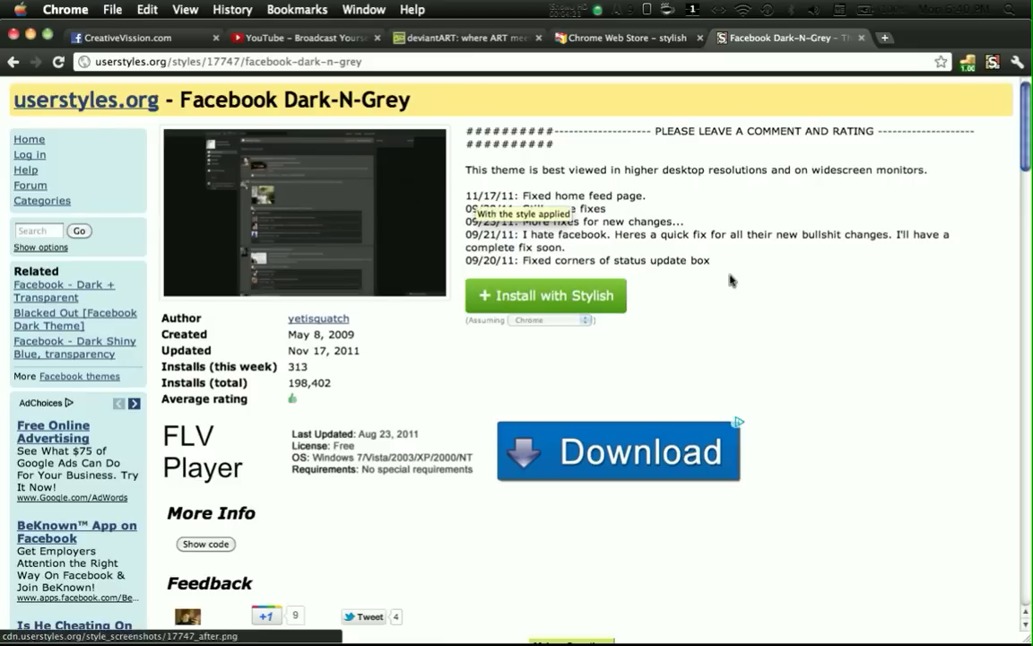
pyautogui.moveTo(654, 289)
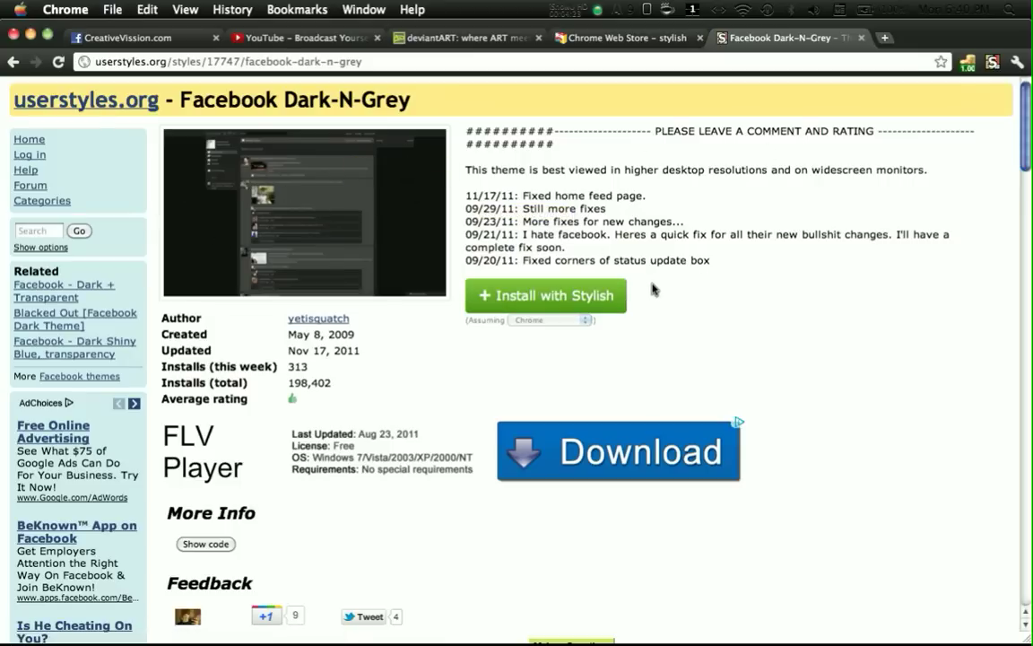
pyautogui.click(545, 295)
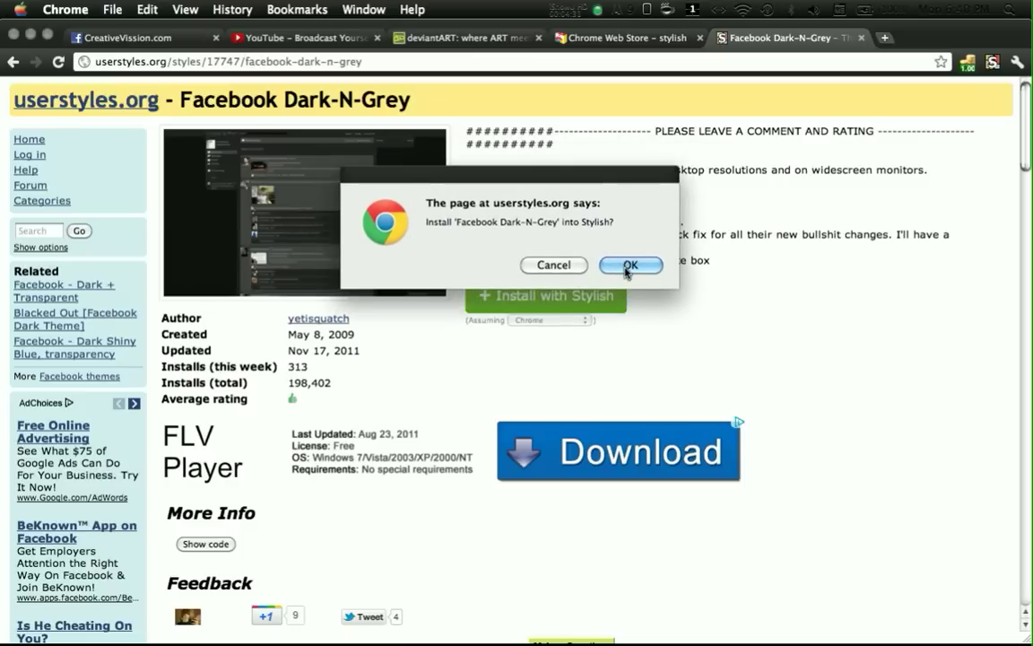
pyautogui.click(631, 265)
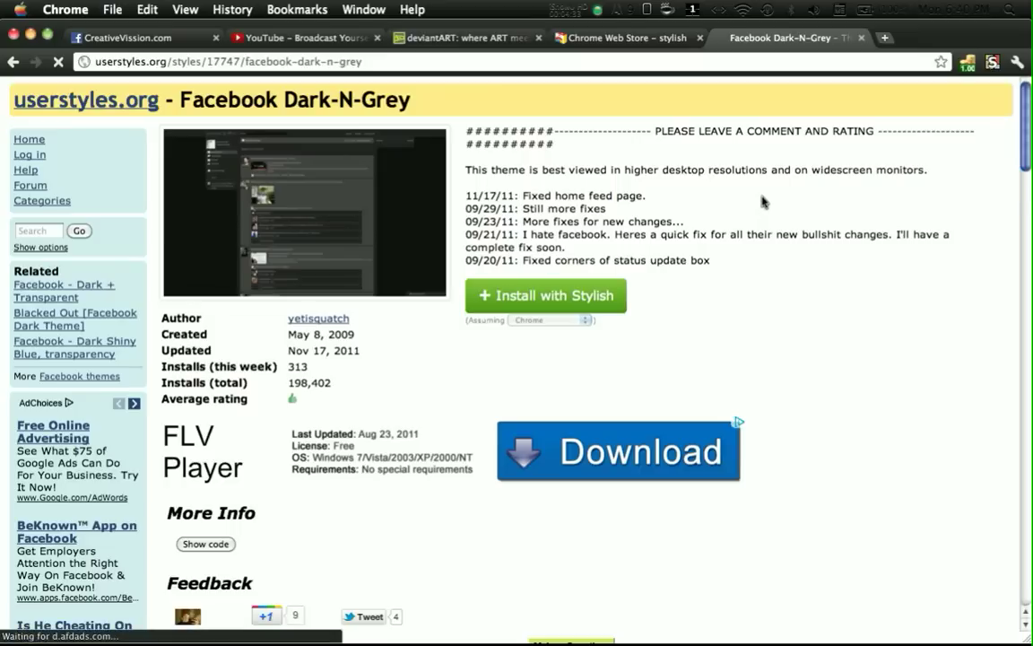
pyautogui.click(545, 294)
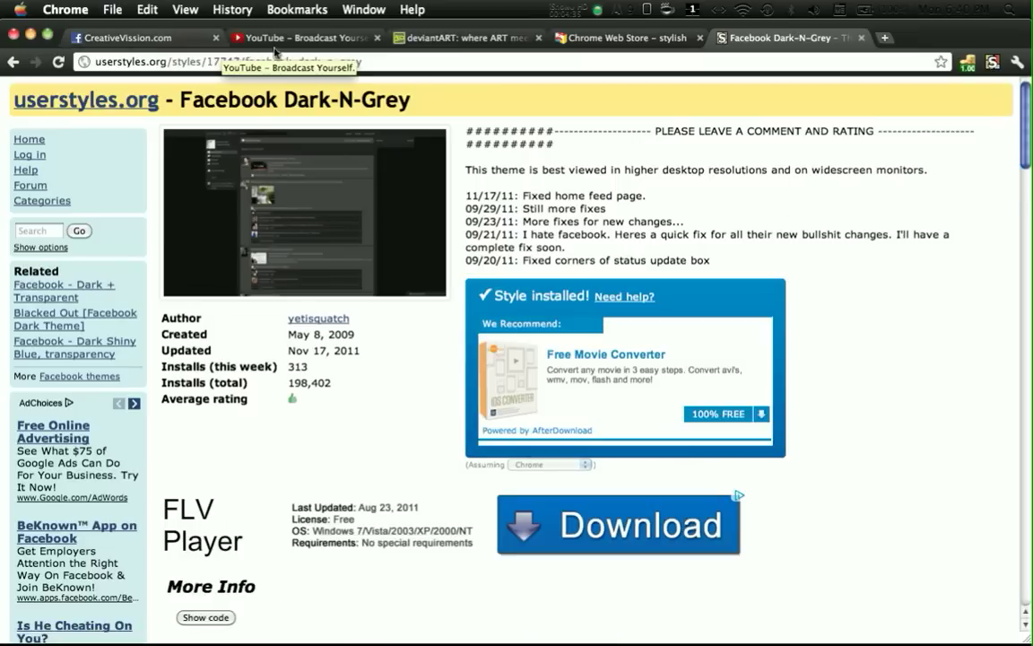
# Back on the Facebook page, list the installed Facebook styles in the Stylish popup
pyautogui.click(134, 38)
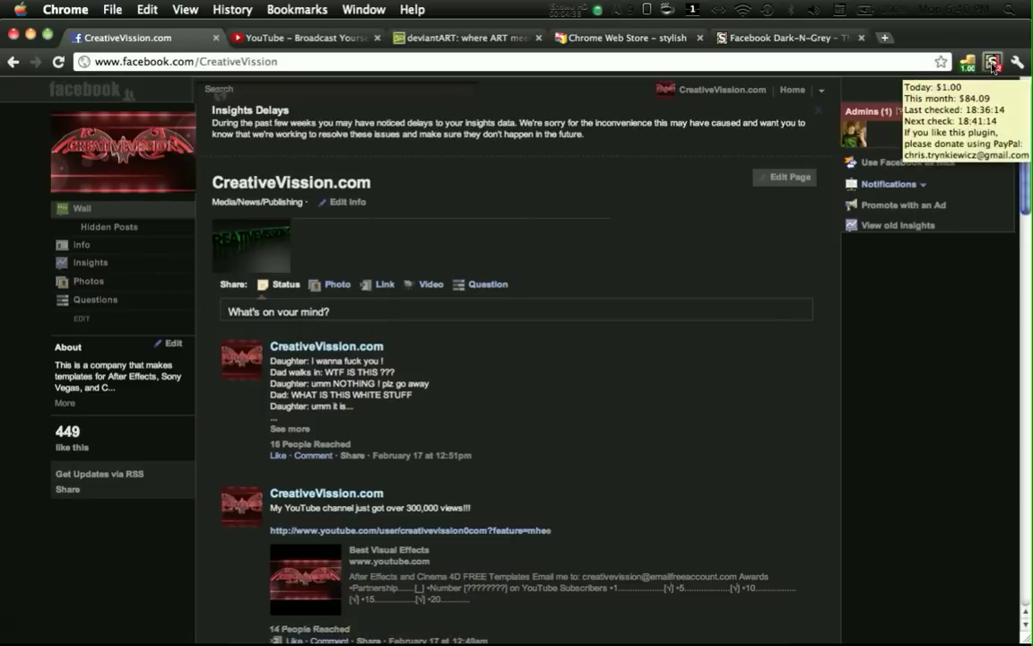
pyautogui.click(993, 61)
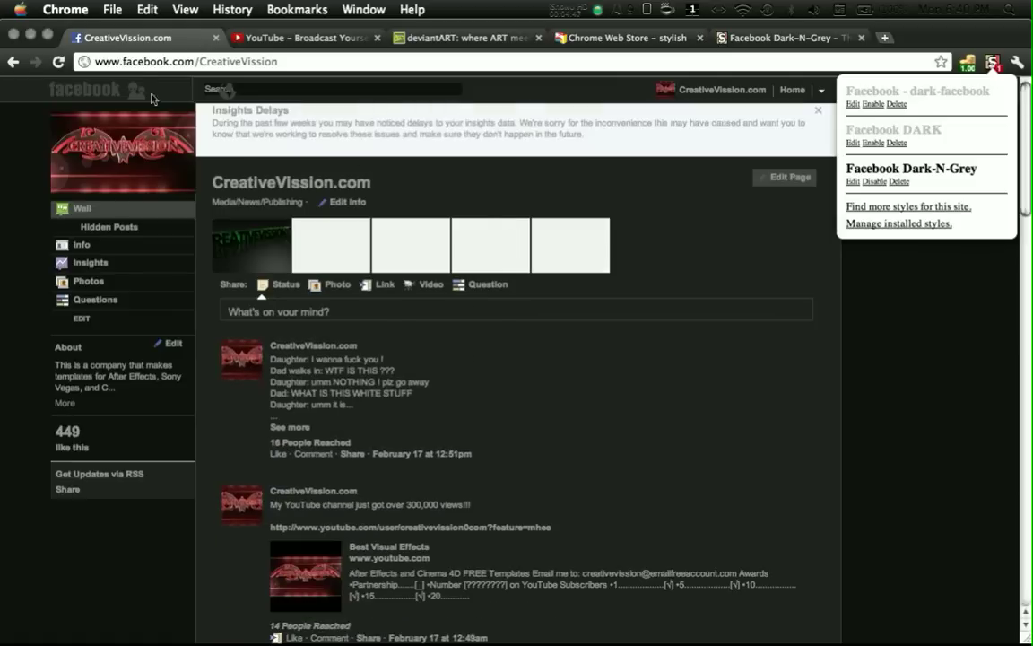
pyautogui.moveTo(901, 190)
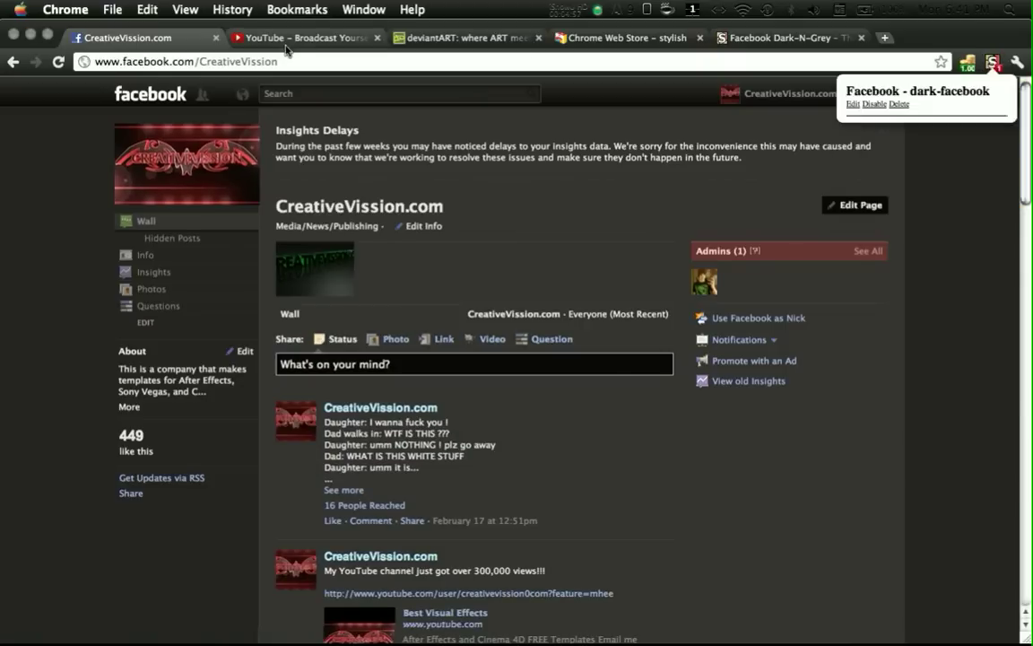
# Show the restyled YouTube page, the web store results, then the dark DeviantArt gallery
pyautogui.click(305, 38)
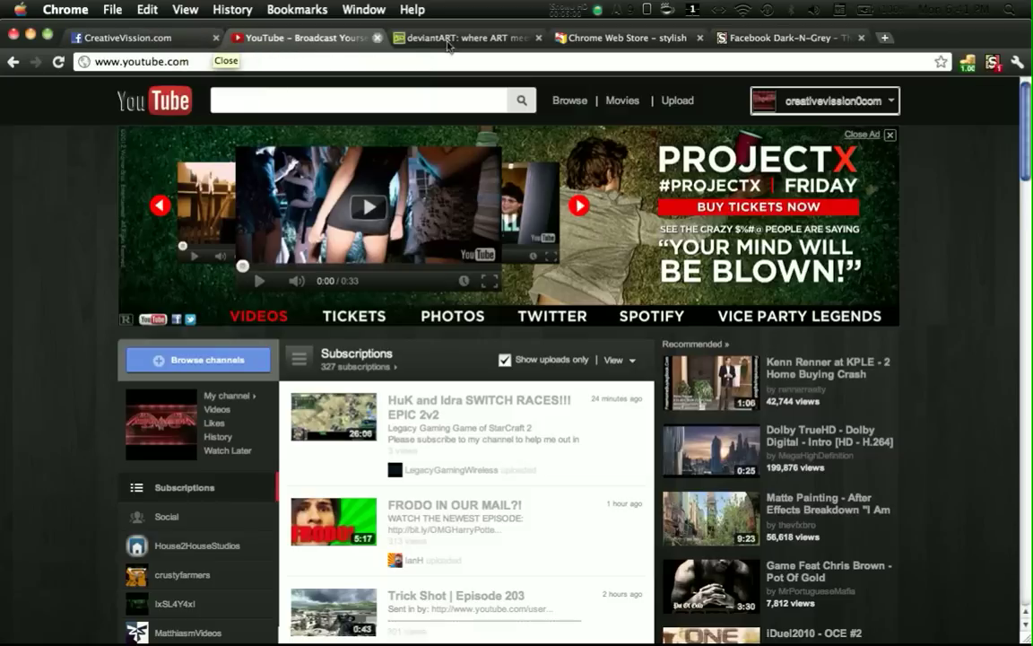
pyautogui.moveTo(628, 38)
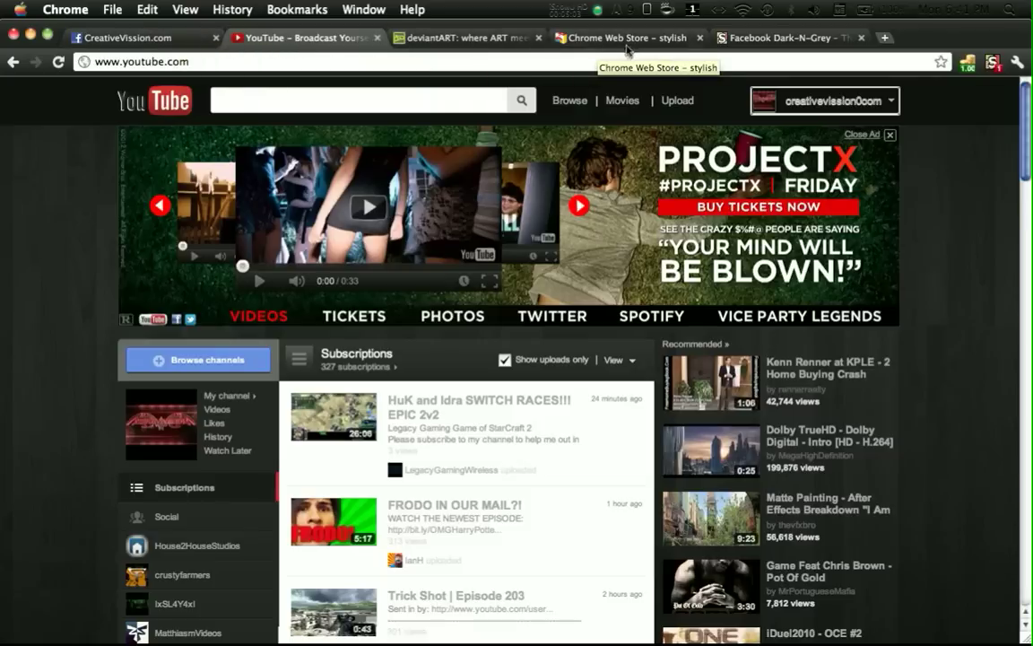
pyautogui.click(627, 37)
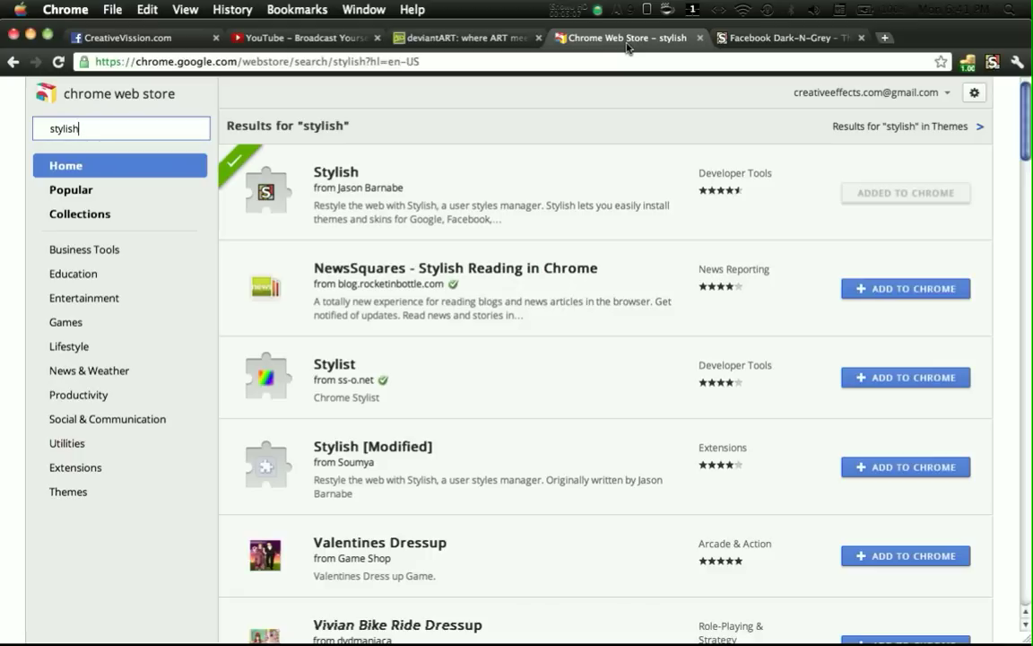
pyautogui.click(463, 38)
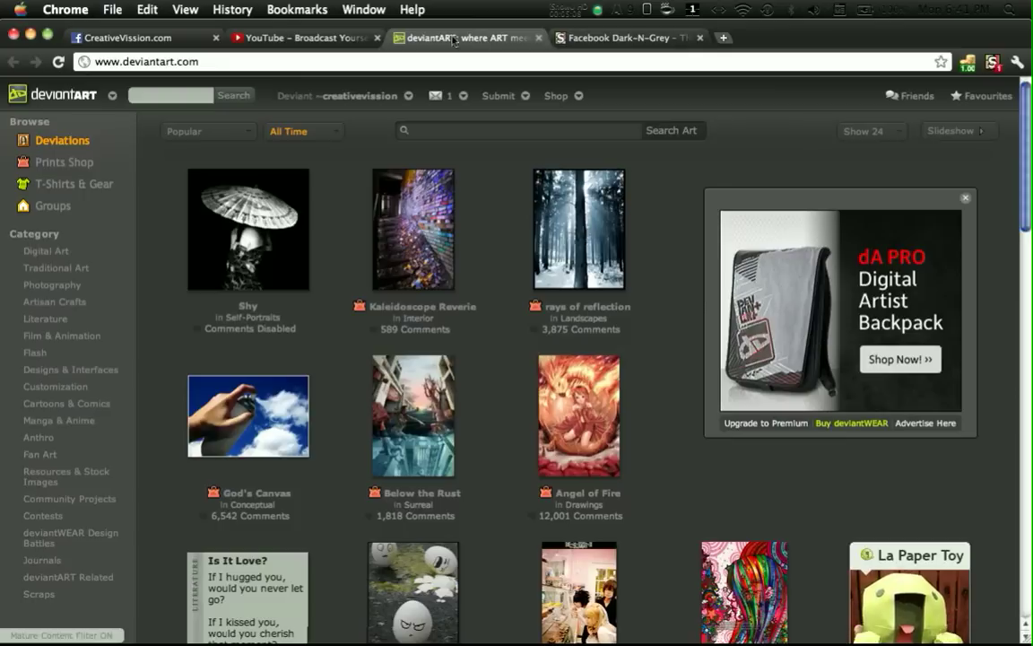
pyautogui.moveTo(316, 38)
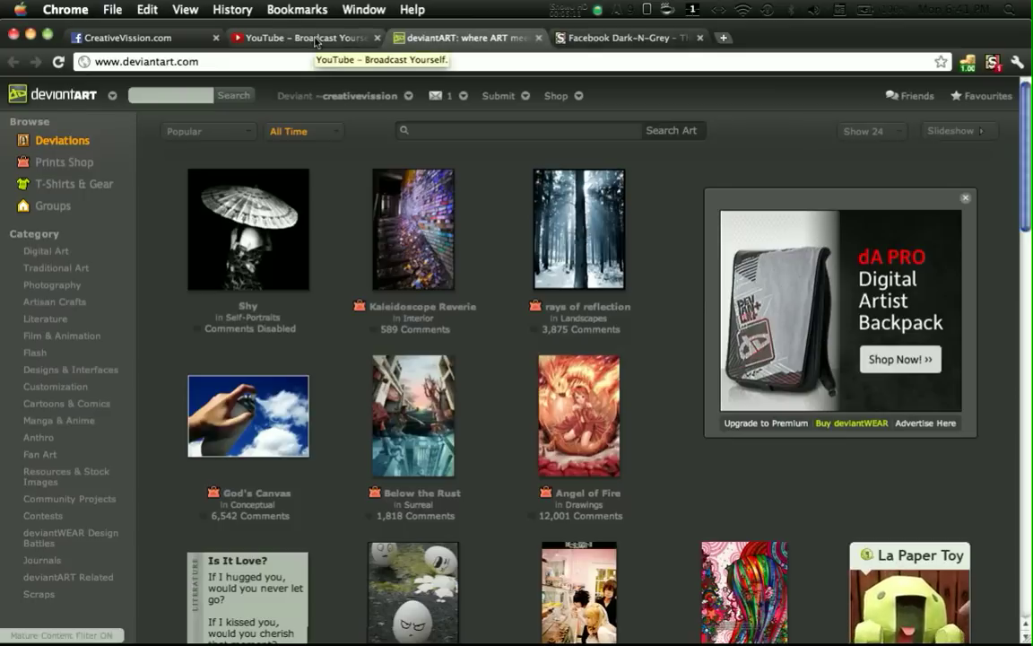
pyautogui.moveTo(704, 56)
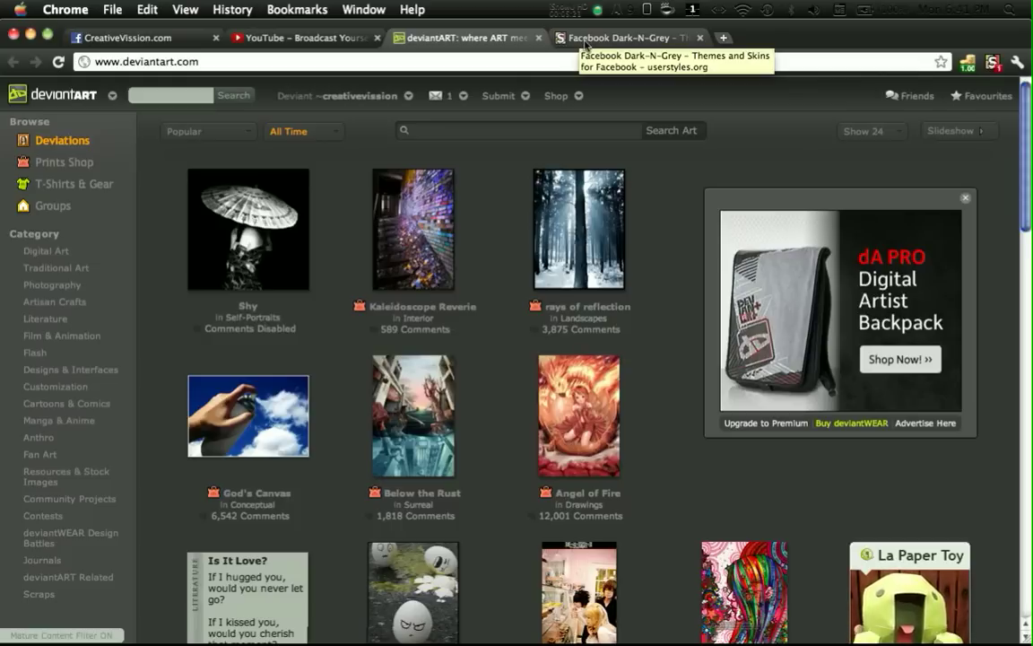
pyautogui.moveTo(581, 21)
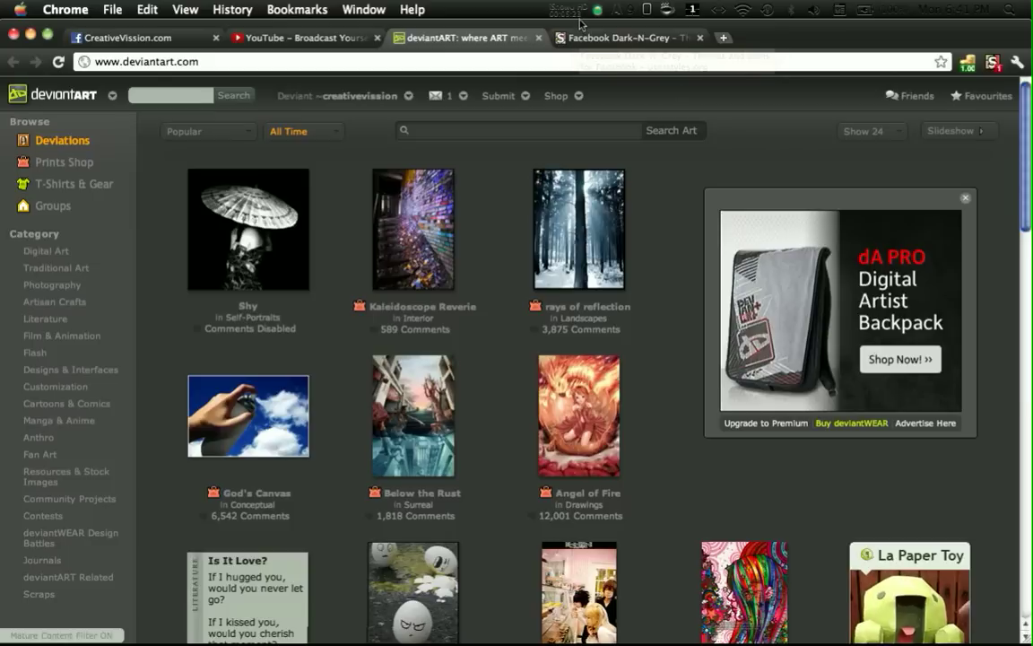